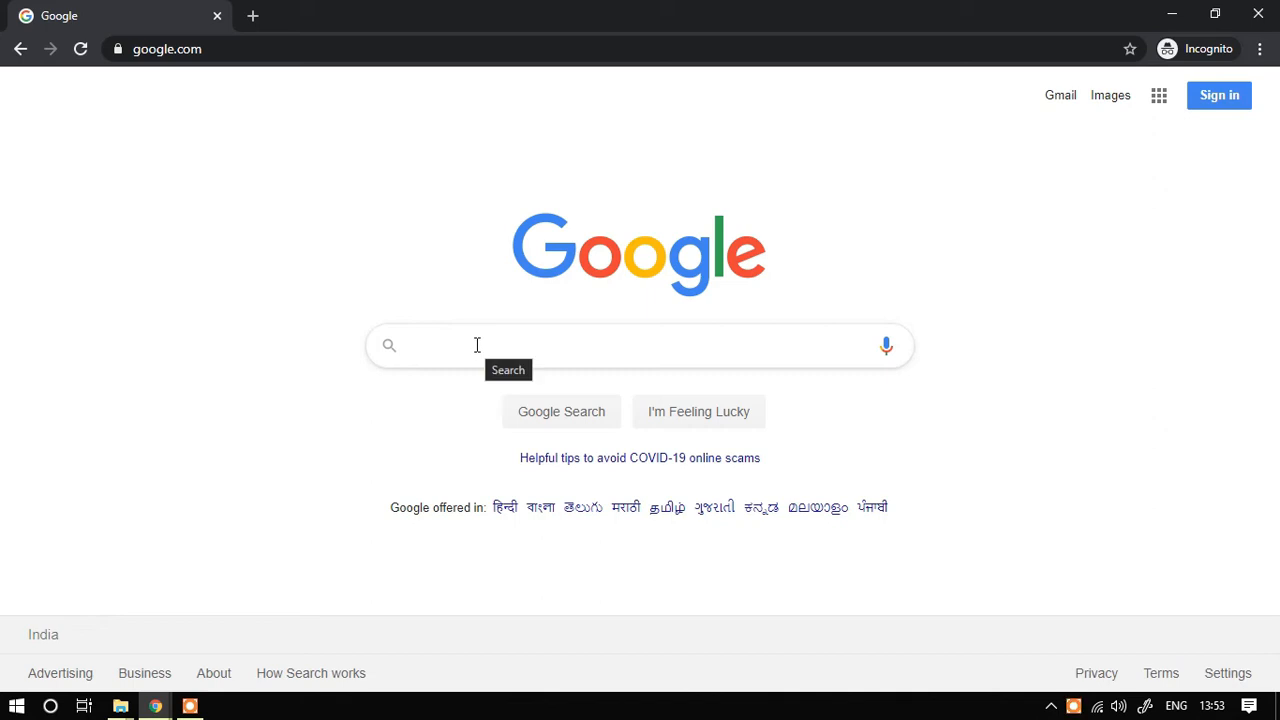
# - Search Google for 'wishing Script Hk technical'
pyautogui.click(640, 344)
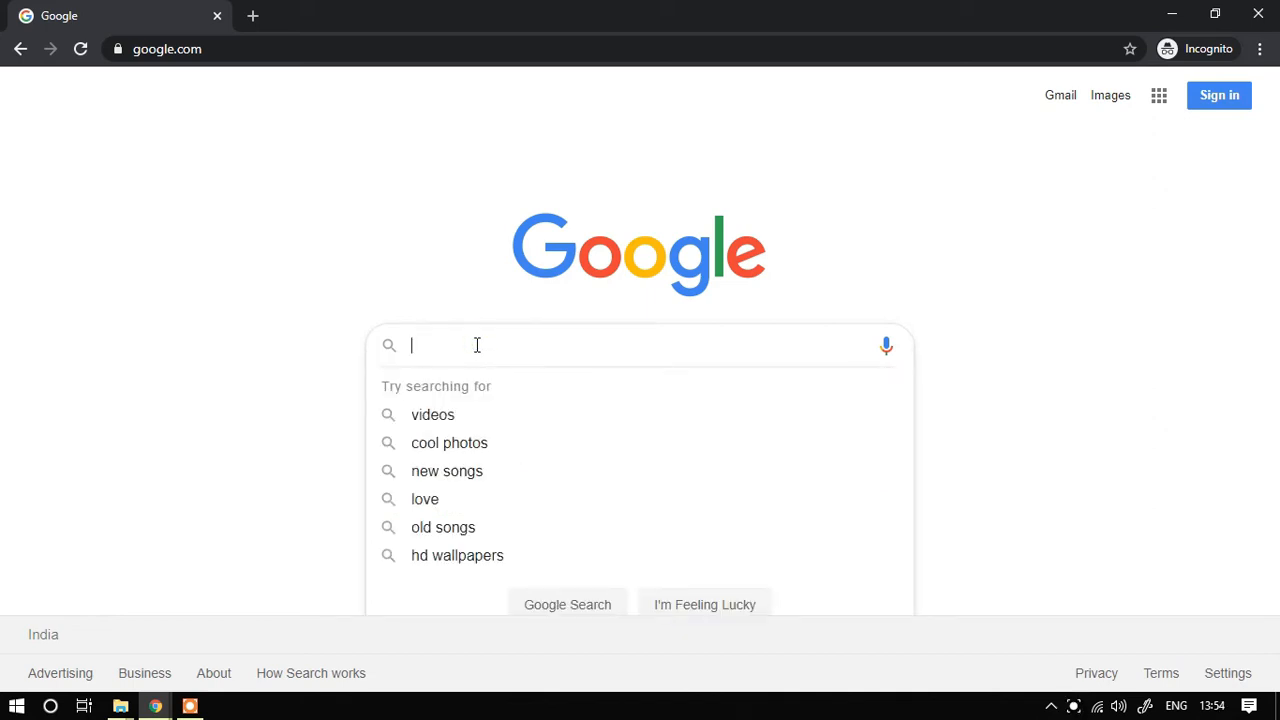
pyautogui.write('wishi')
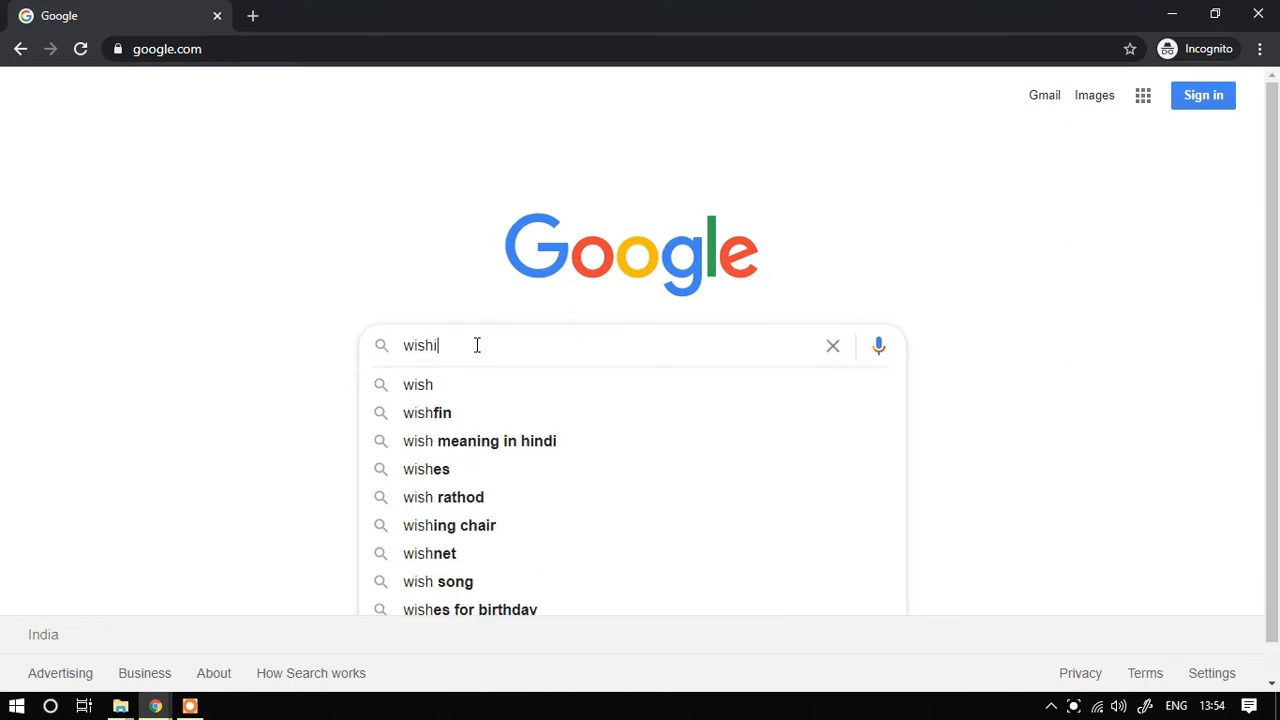
pyautogui.write('ng')
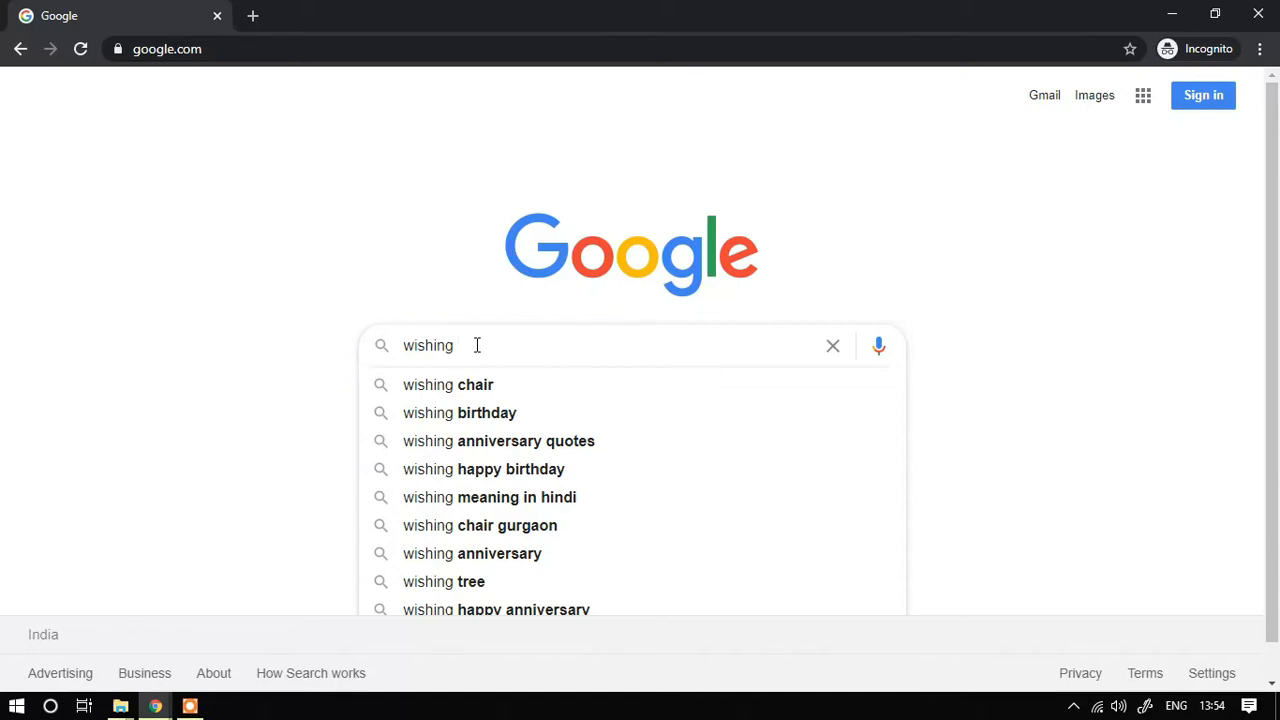
pyautogui.write('Script Hk')
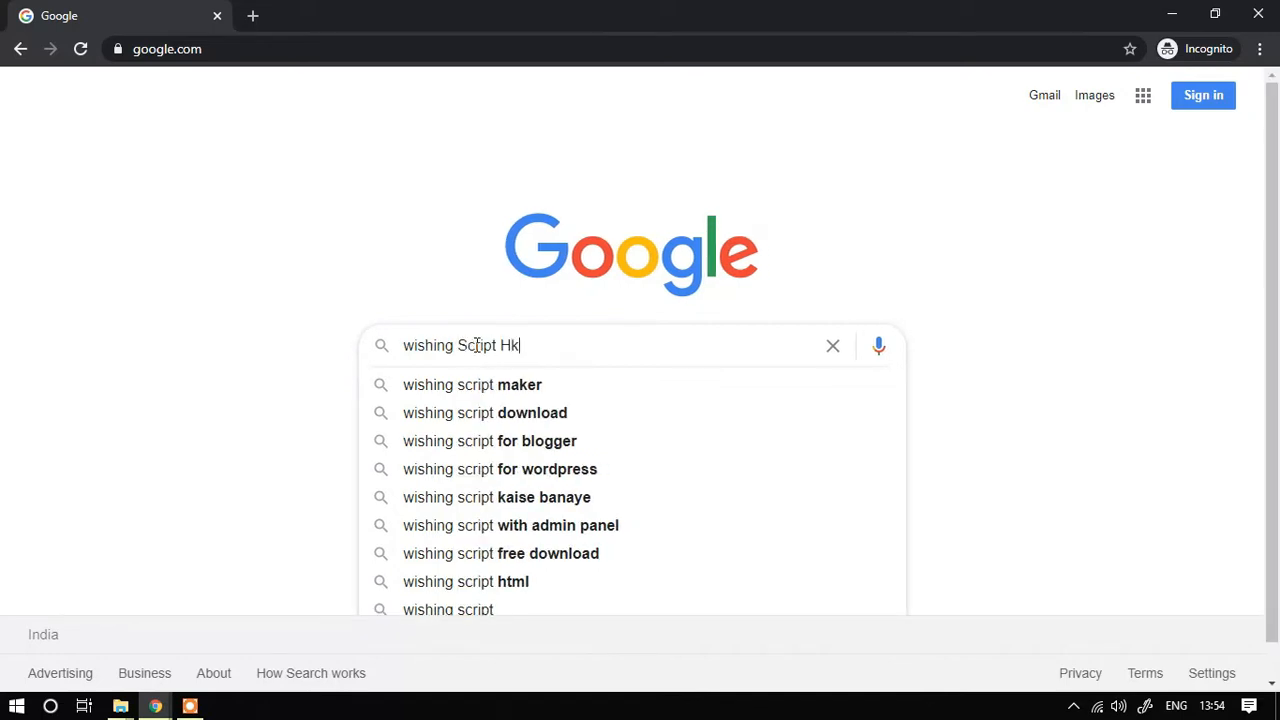
pyautogui.write('technical')
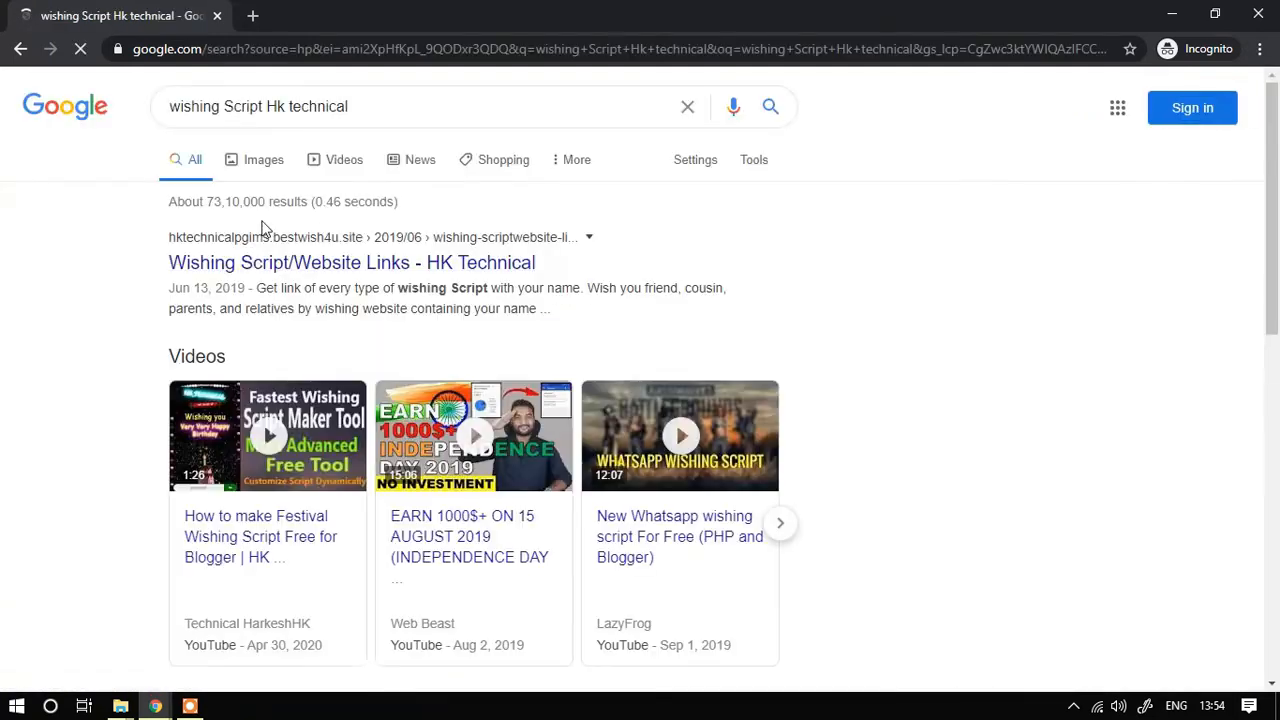
# - Open HK Technical's Wishing Script result and follow it to the Special Wishes Collection page
pyautogui.click(352, 262)
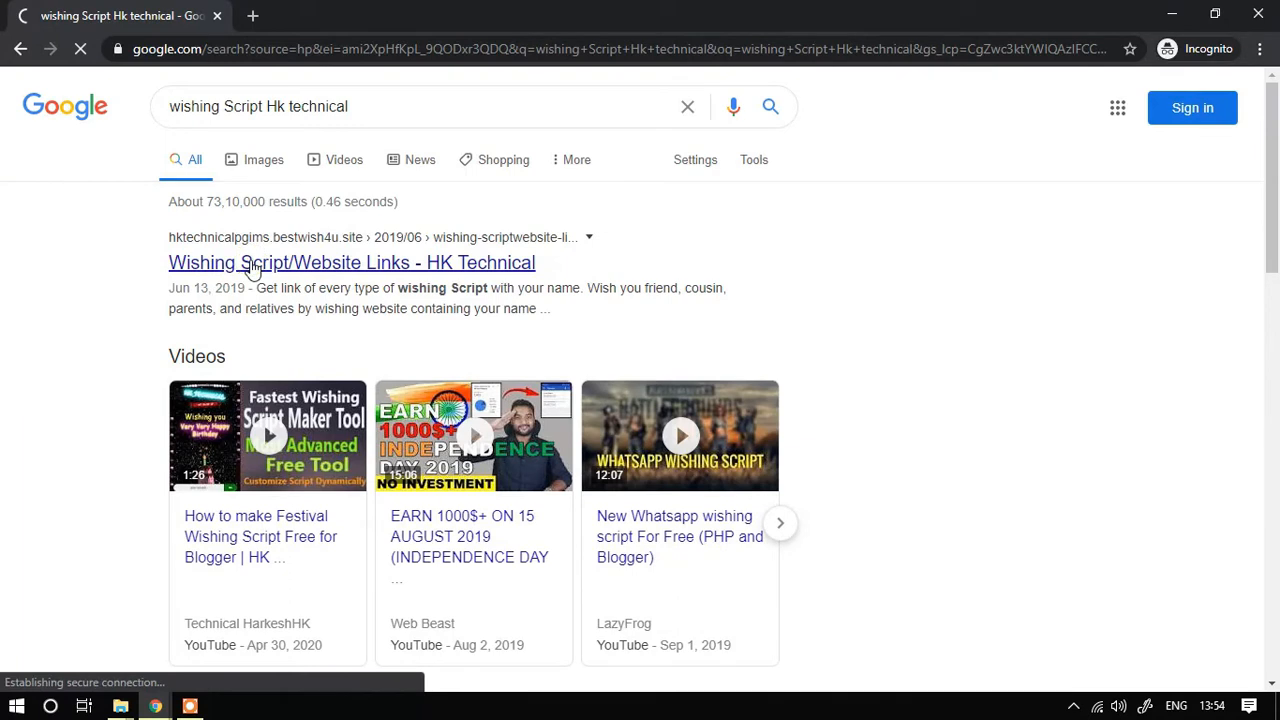
pyautogui.click(352, 262)
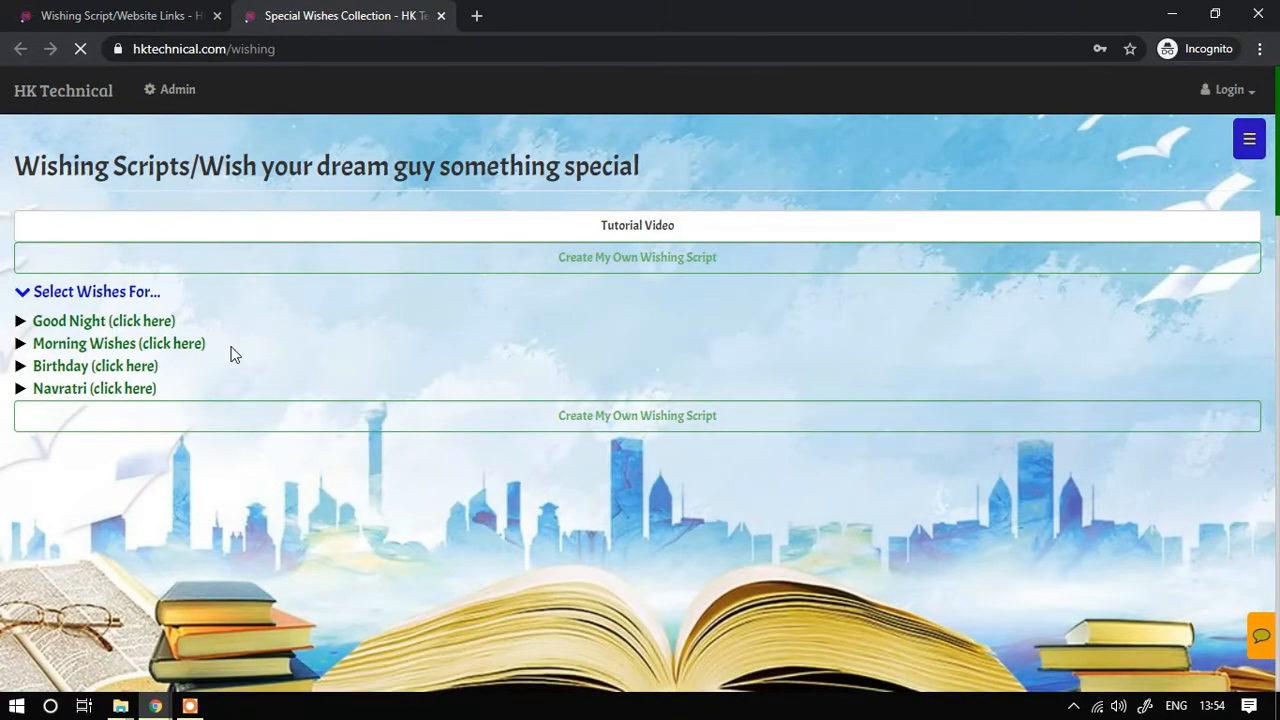
pyautogui.click(104, 320)
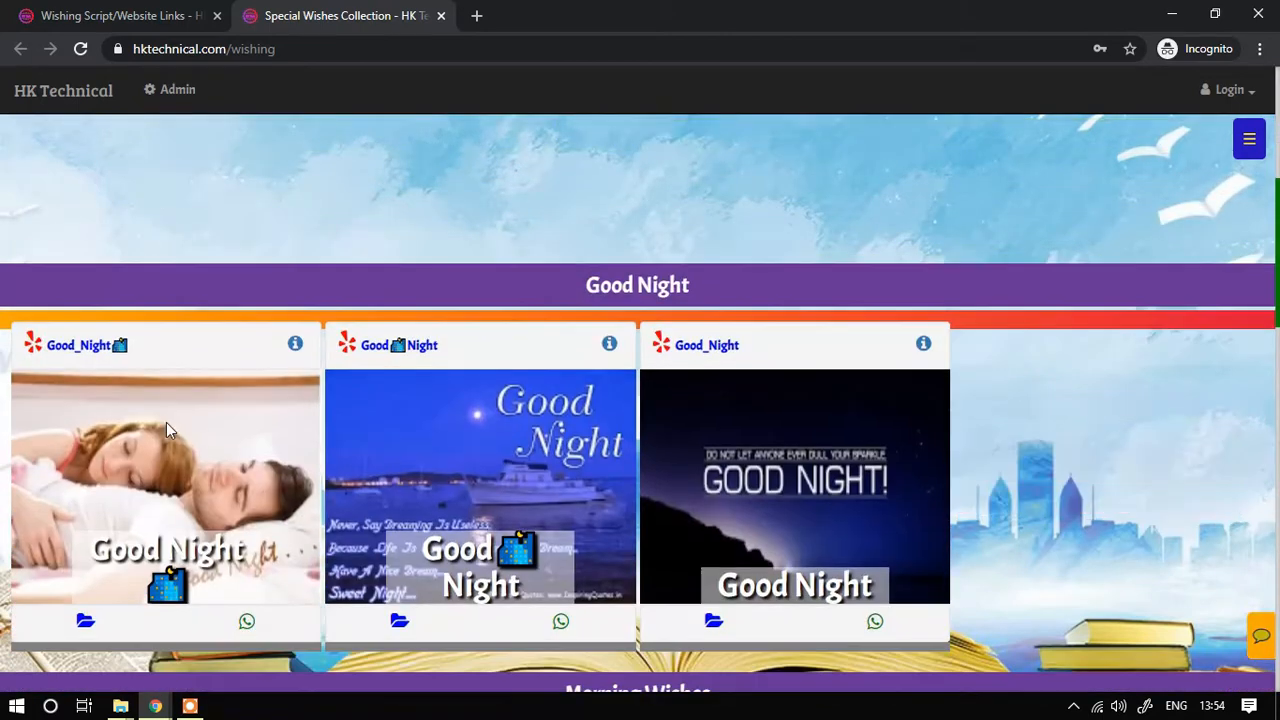
pyautogui.scroll(-3)
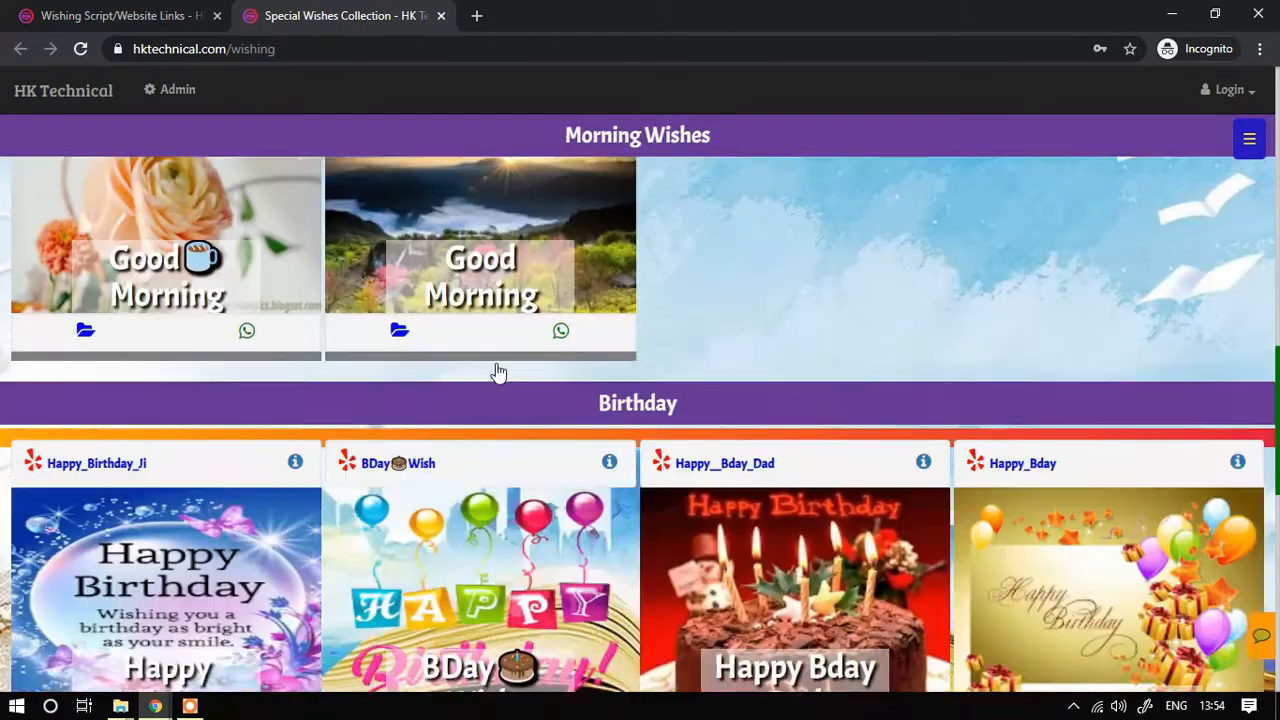
pyautogui.scroll(-3)
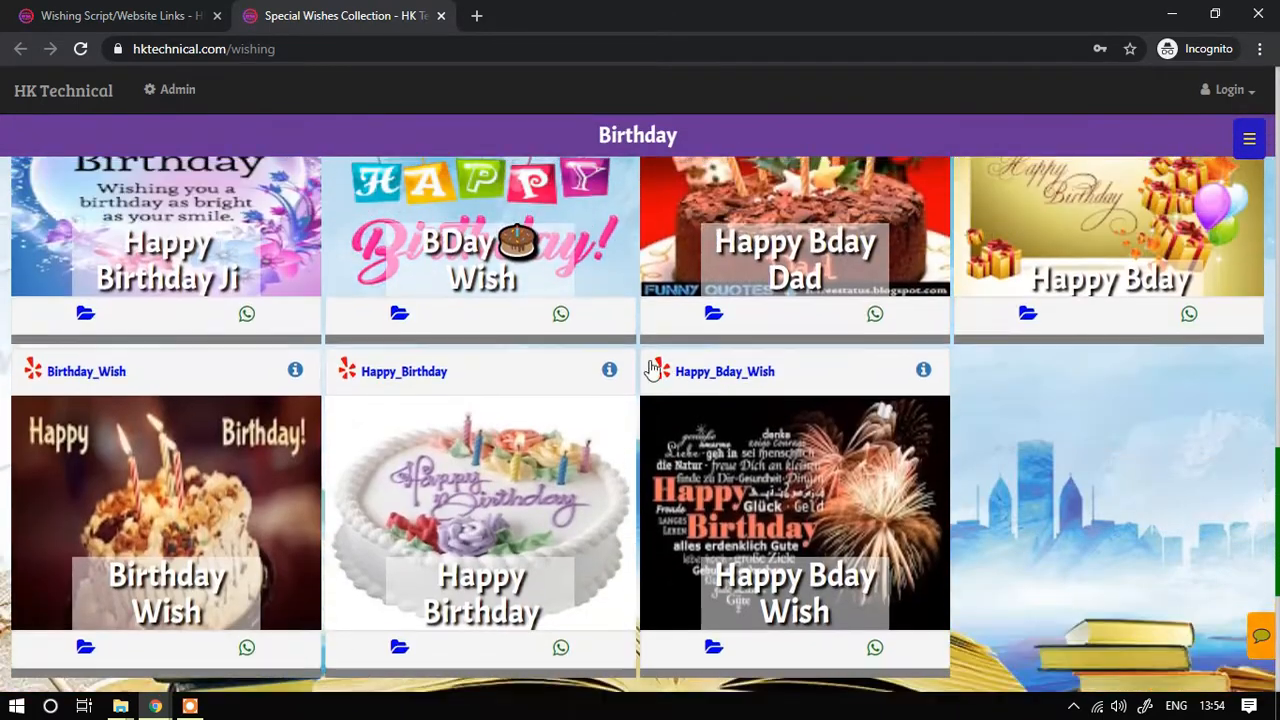
pyautogui.scroll(3)
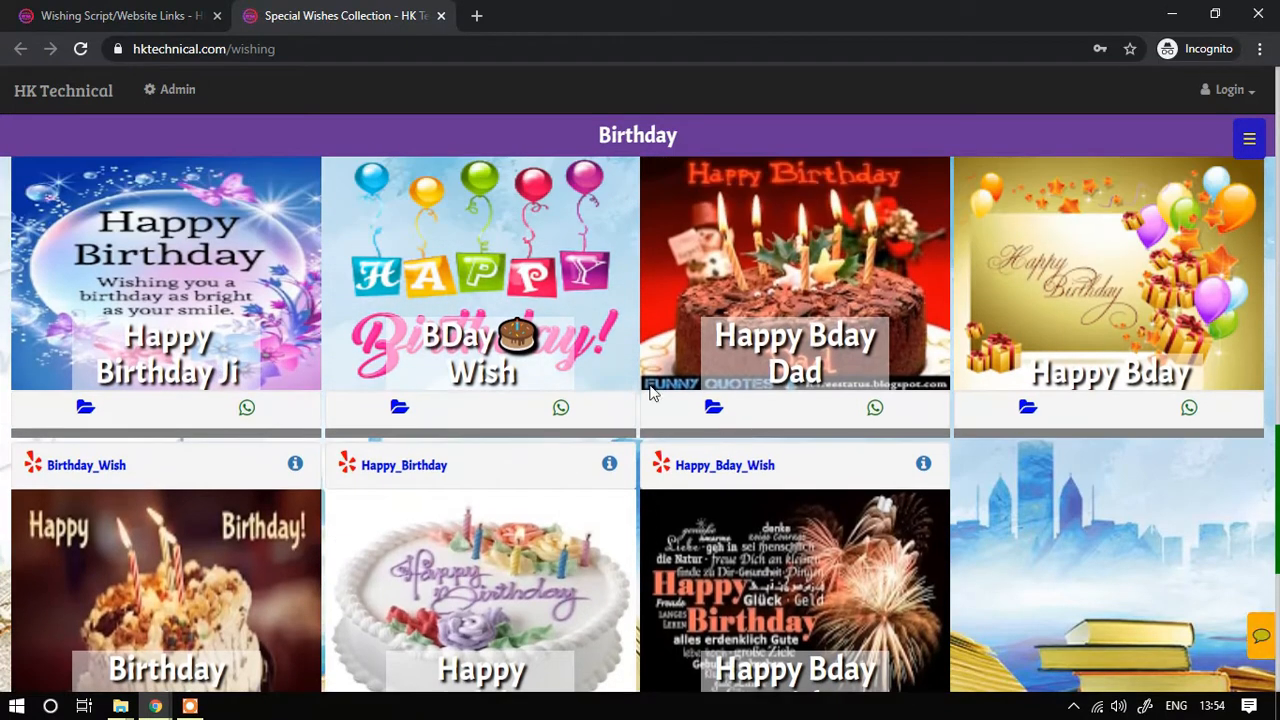
pyautogui.scroll(-3)
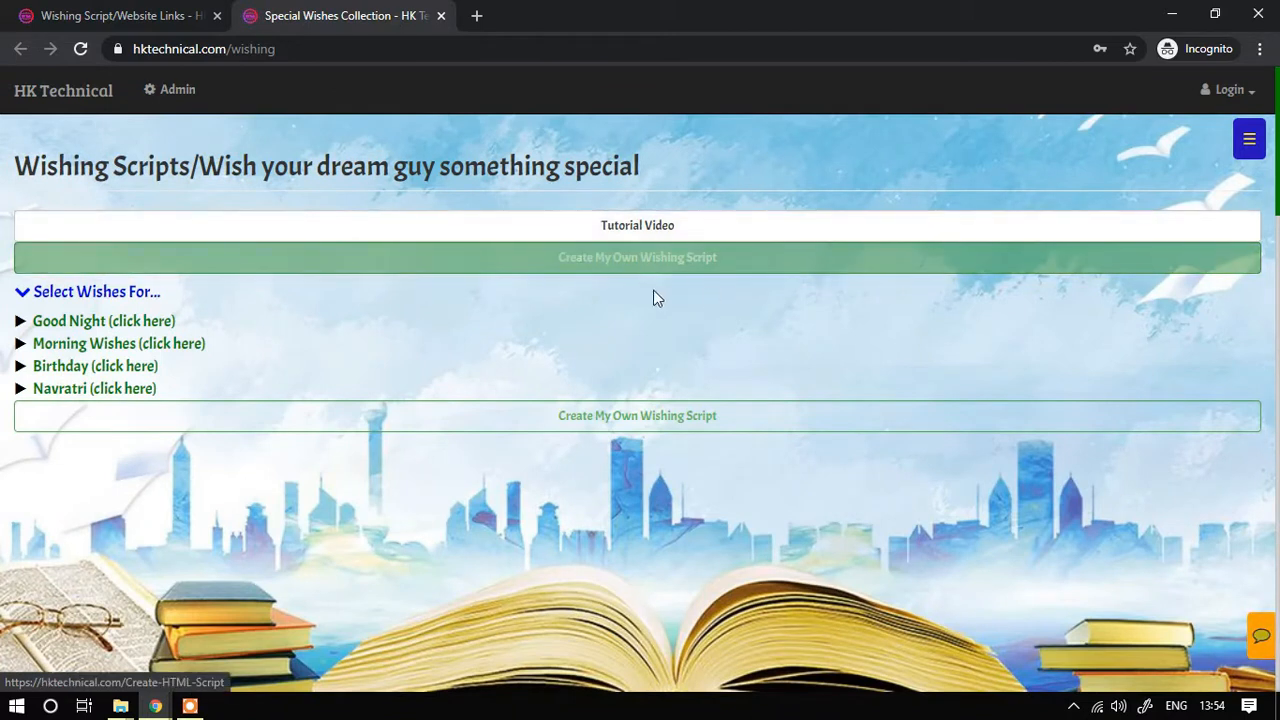
pyautogui.moveTo(538, 256)
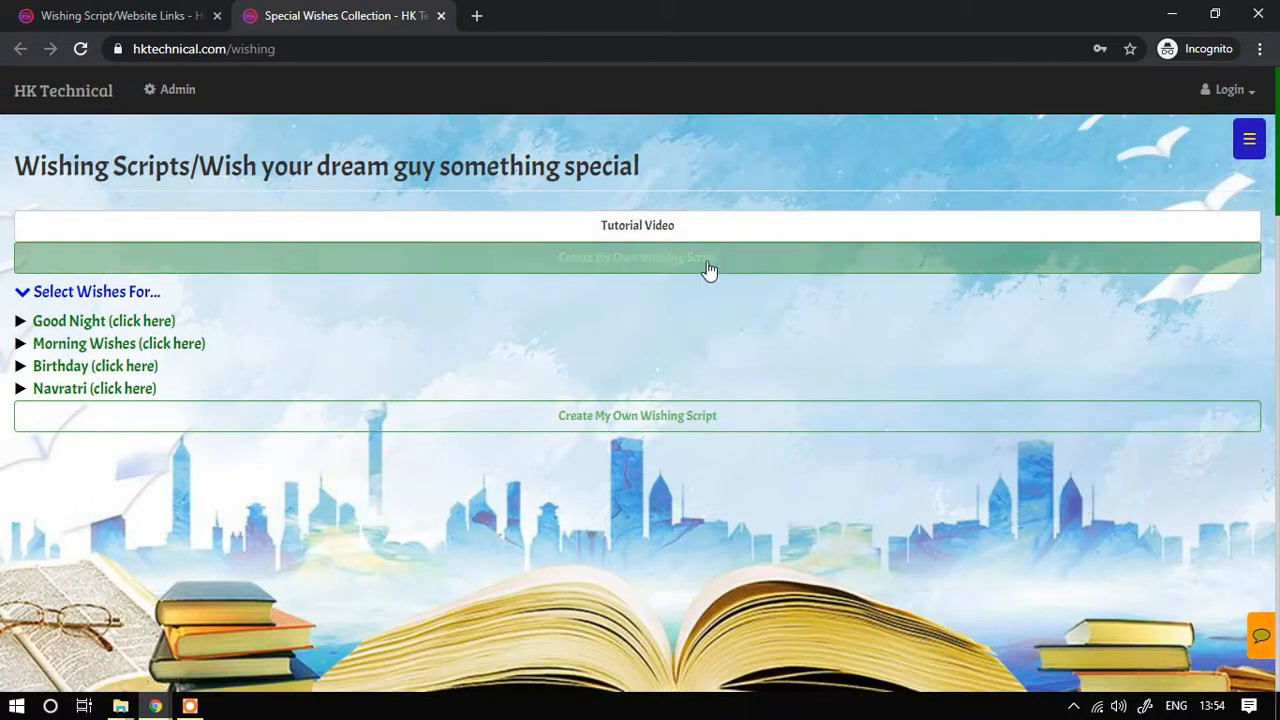
# - Log in and start 'Create My Own Wishing Script'
pyautogui.click(1228, 88)
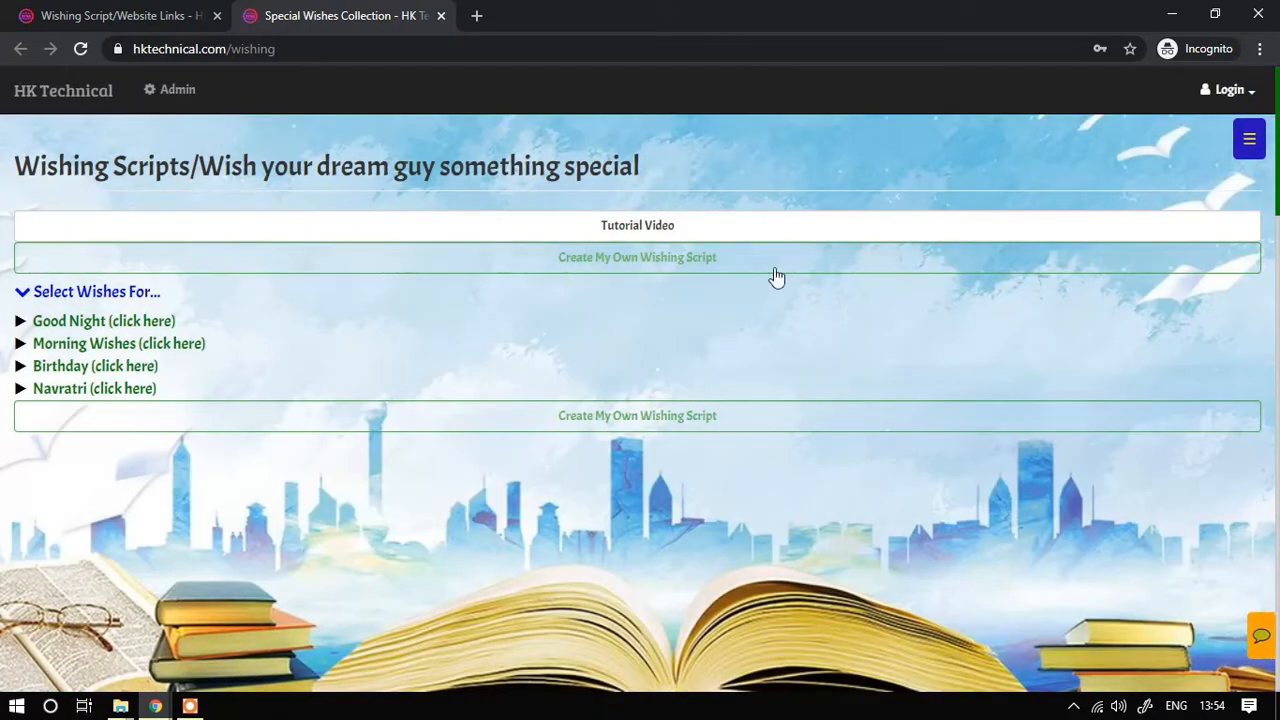
pyautogui.moveTo(670, 262)
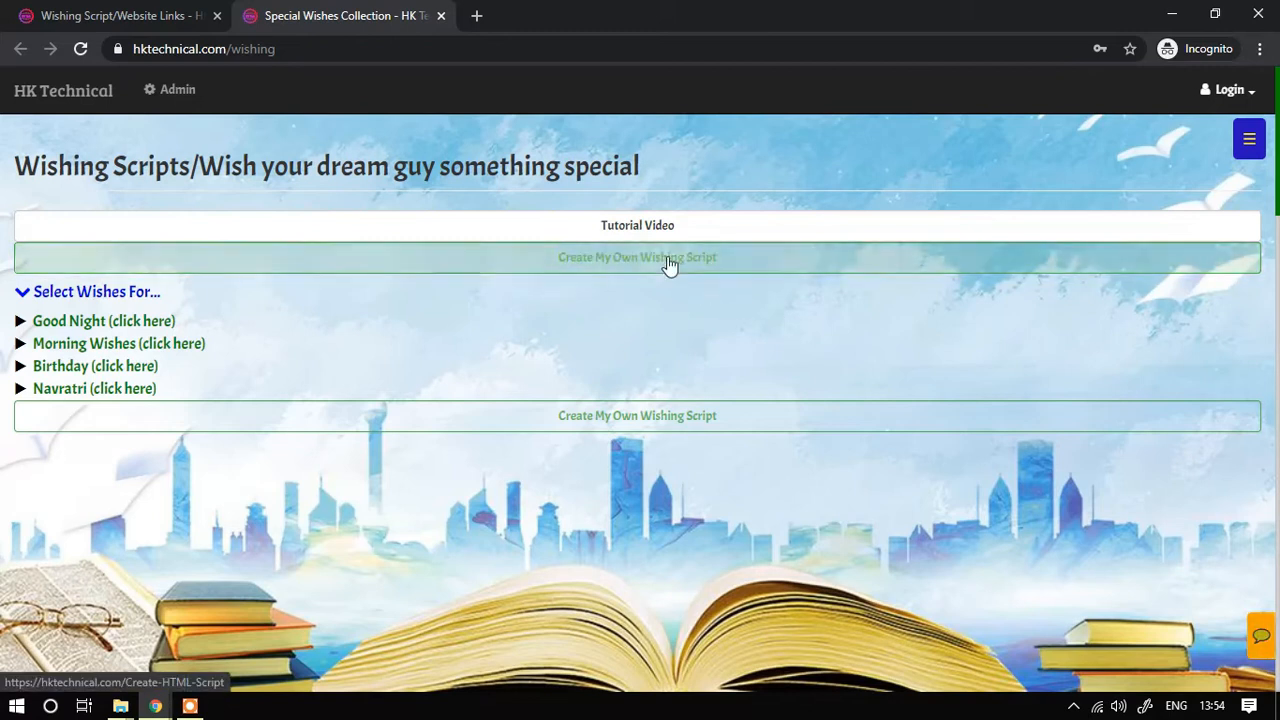
pyautogui.moveTo(800, 260)
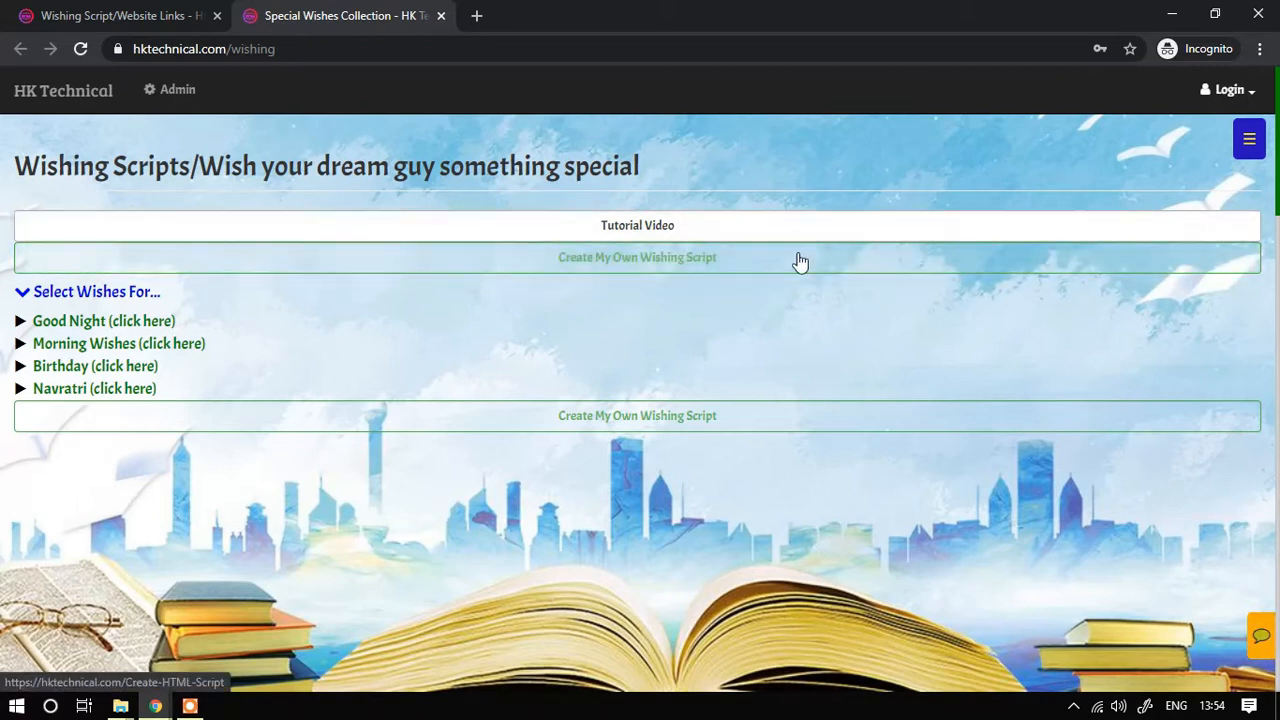
pyautogui.moveTo(776, 308)
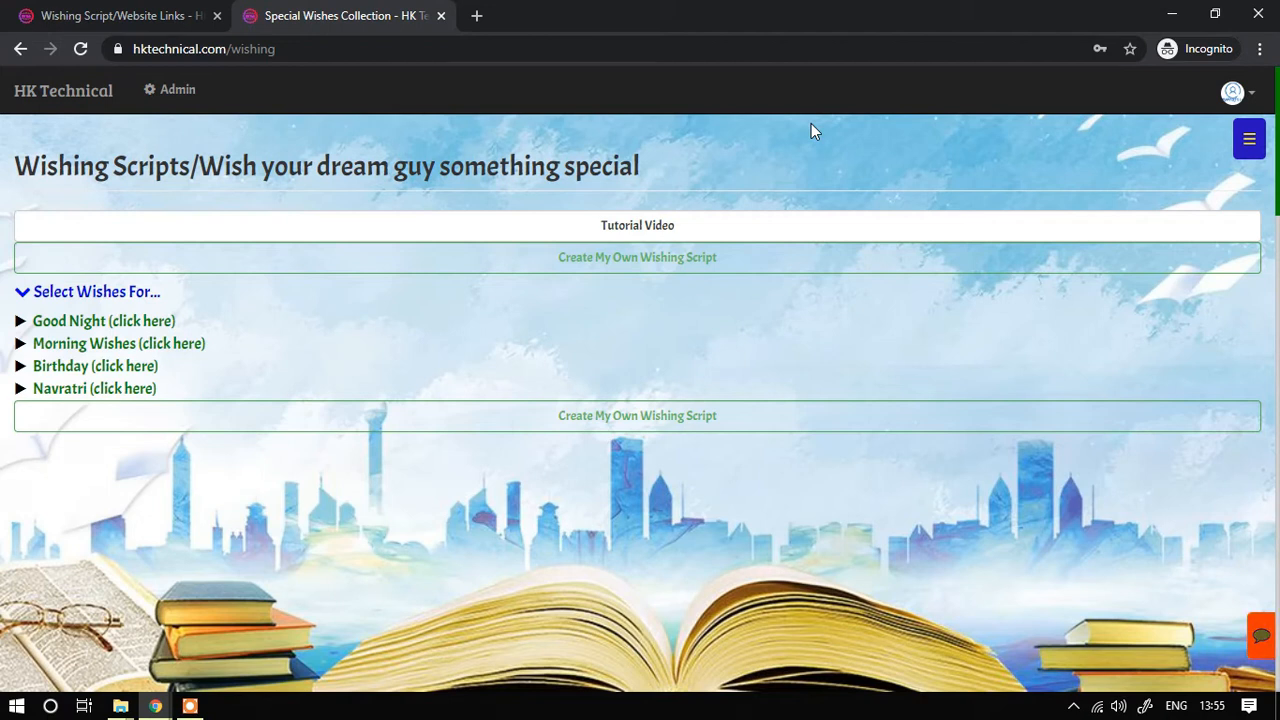
pyautogui.moveTo(1248, 96)
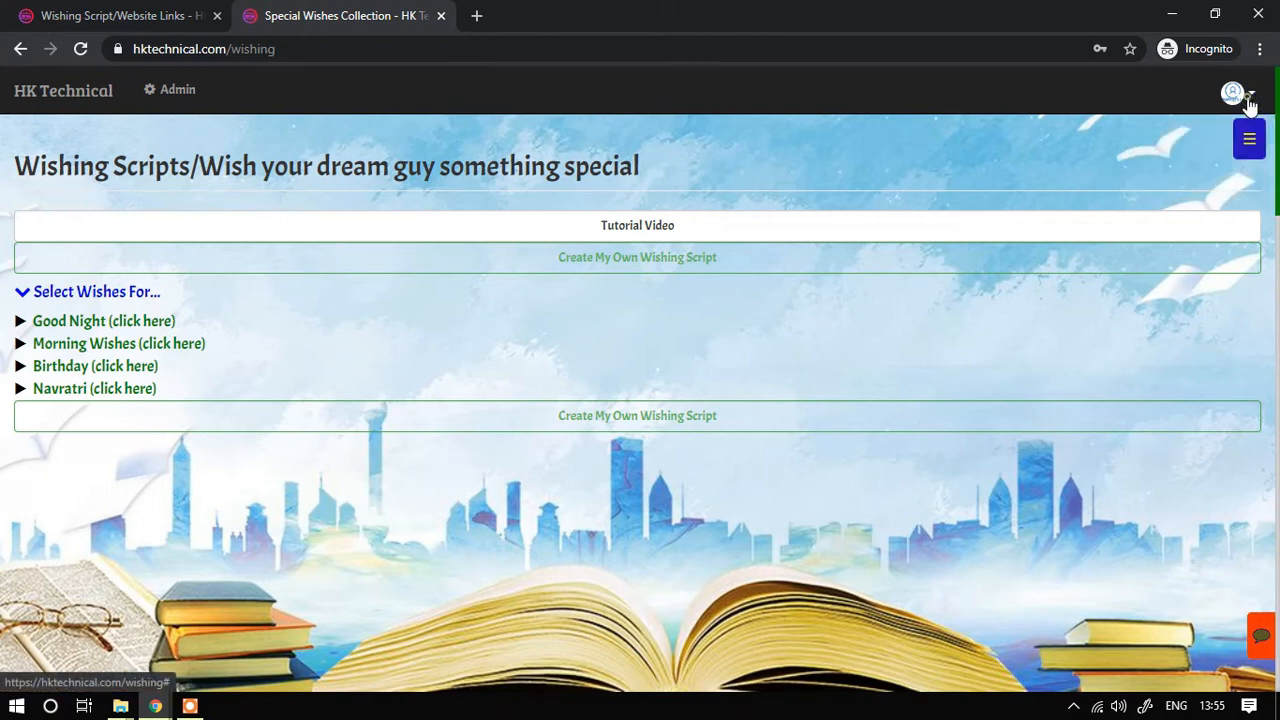
pyautogui.moveTo(636, 256)
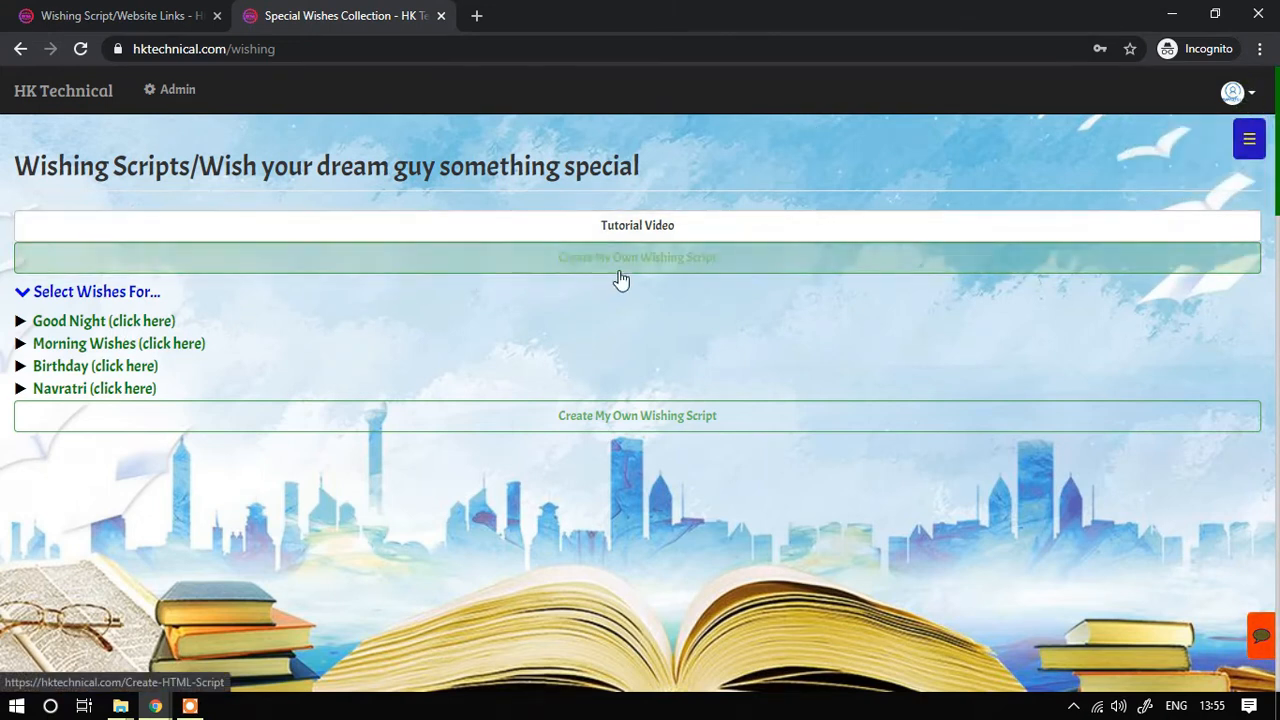
pyautogui.click(636, 256)
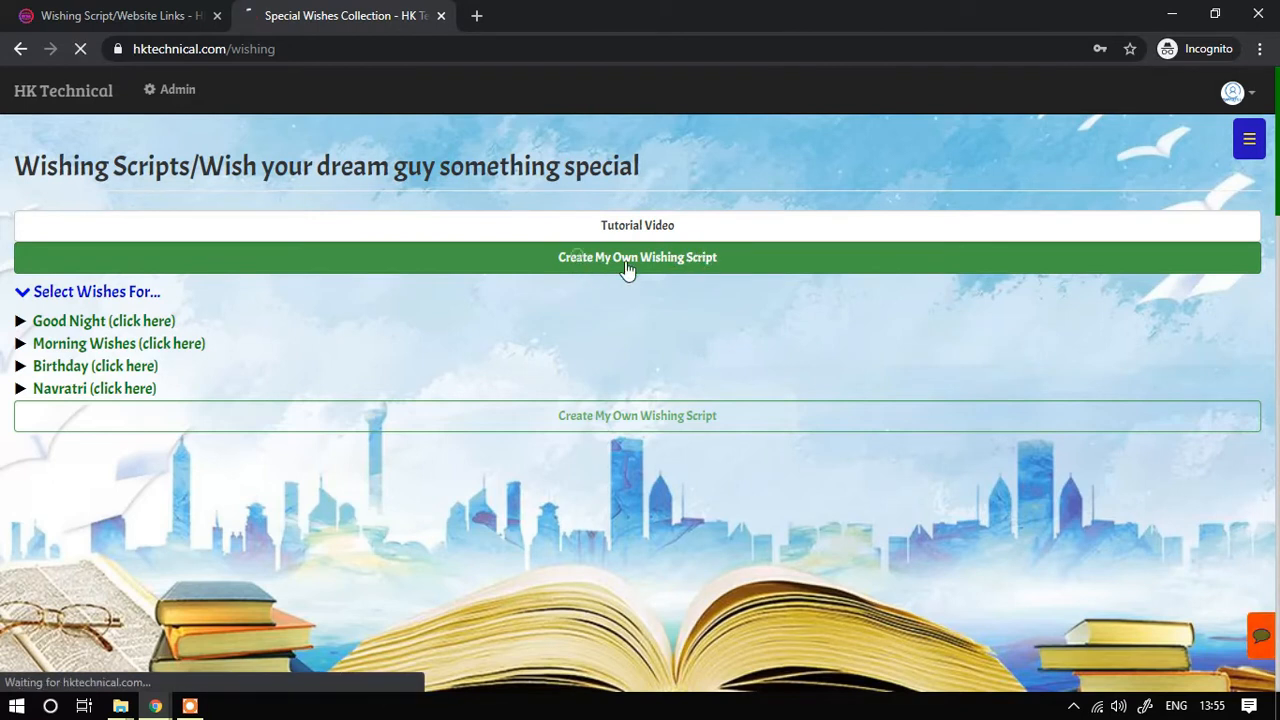
# - Keep HTML selected and set the Event Title to 'Happy Birthday'
pyautogui.click(636, 256)
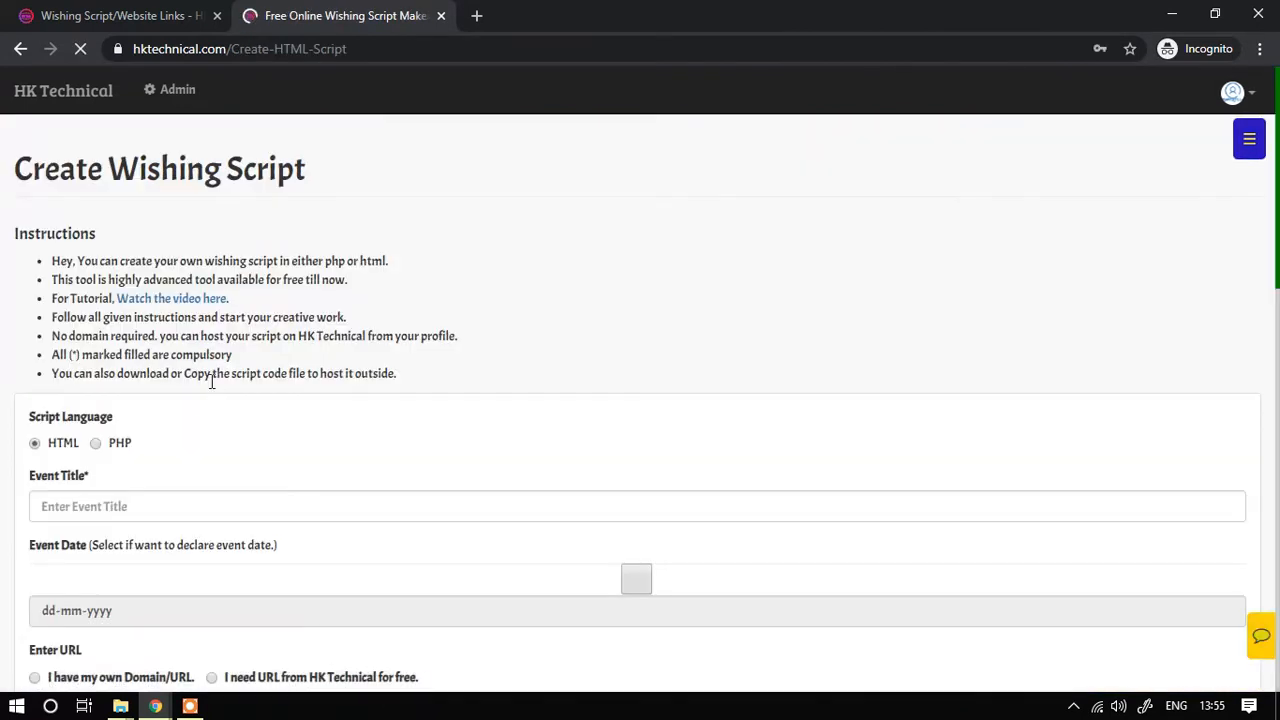
pyautogui.scroll(-3)
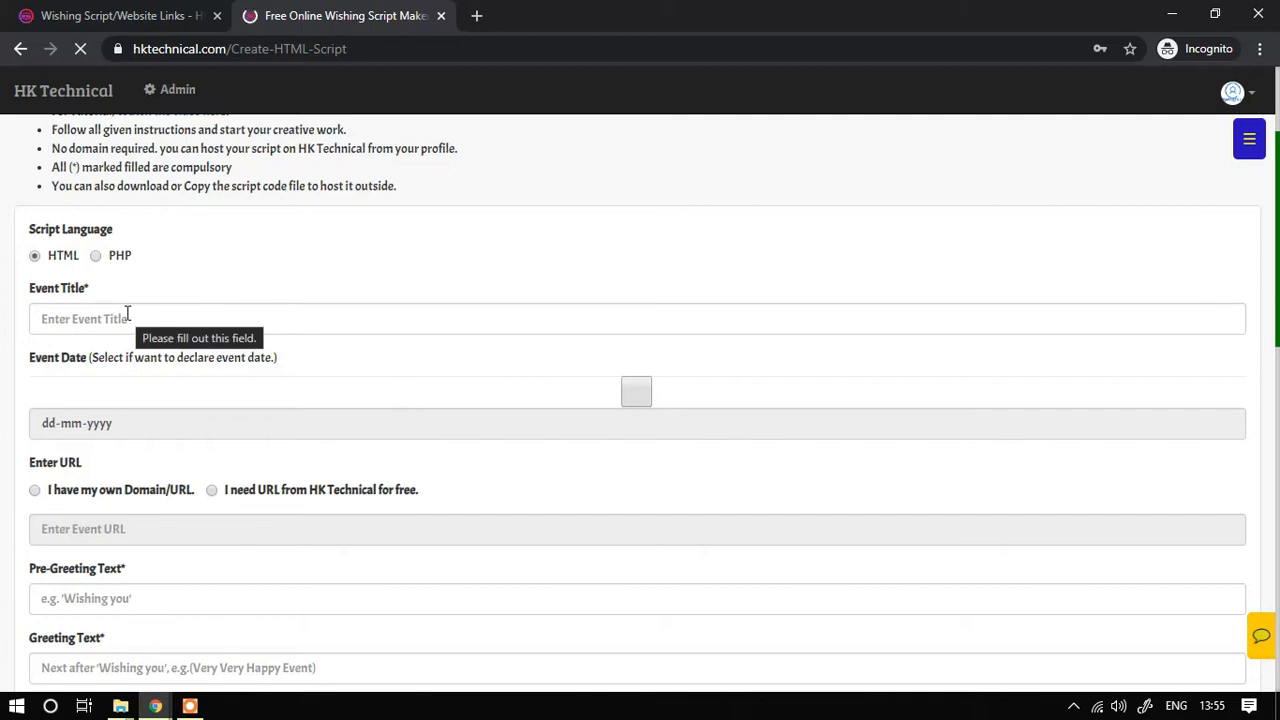
pyautogui.scroll(-3)
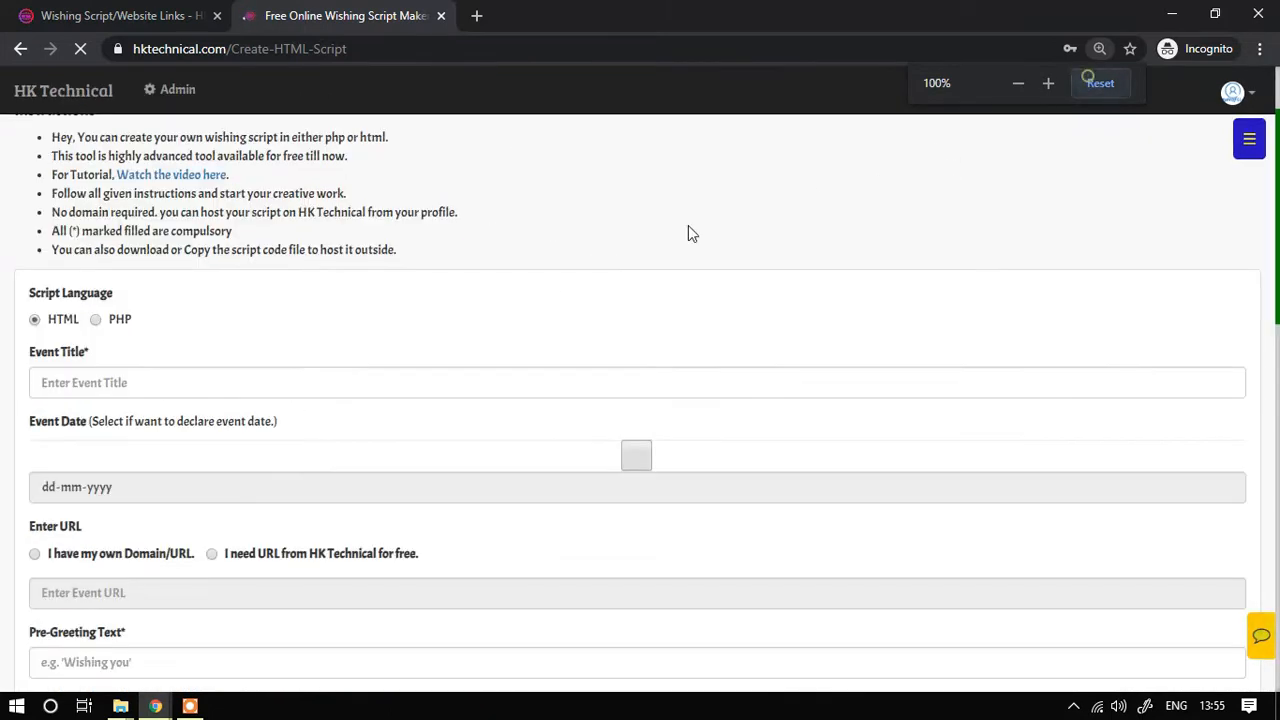
pyautogui.write('Happy Birthday')
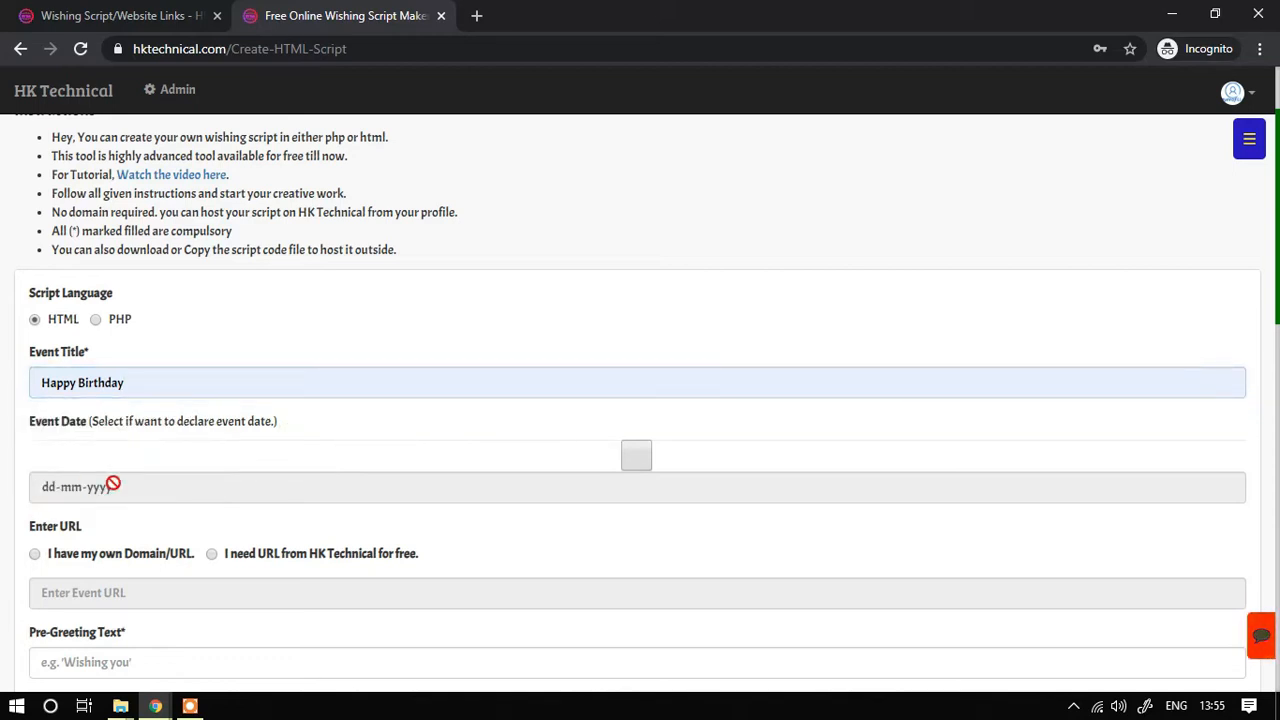
pyautogui.moveTo(56, 482)
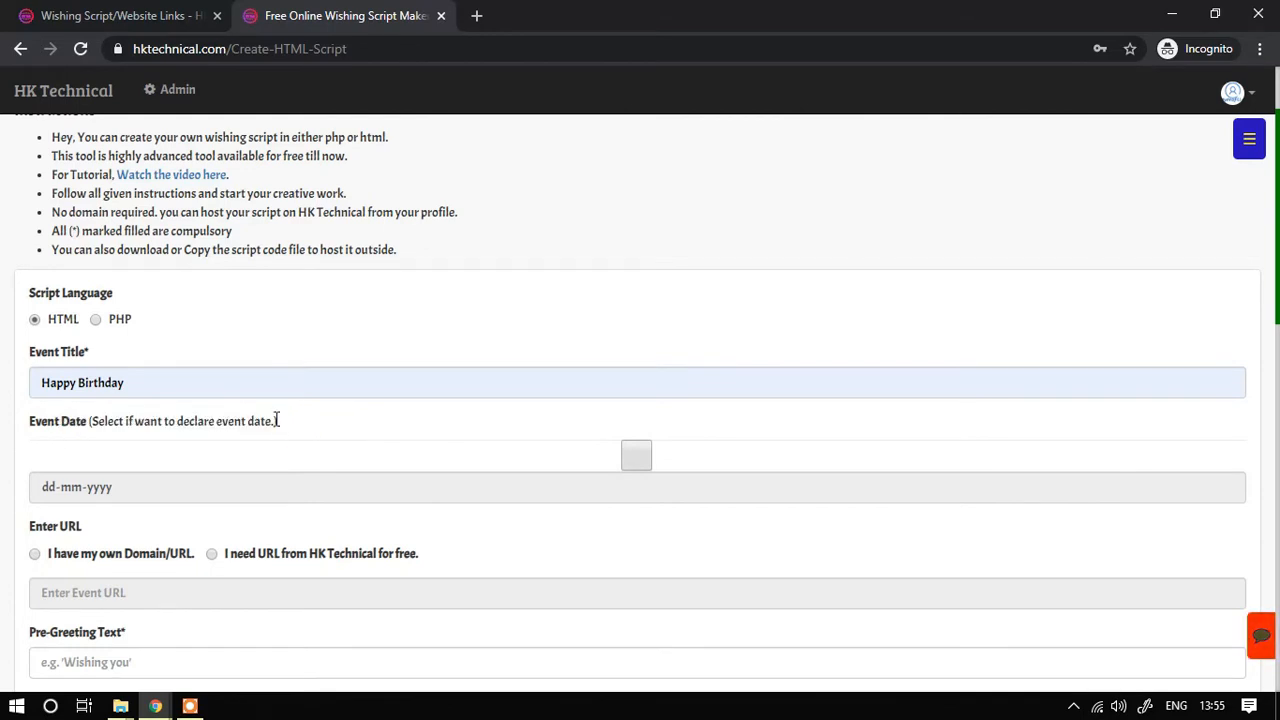
pyautogui.doubleClick(180, 420)
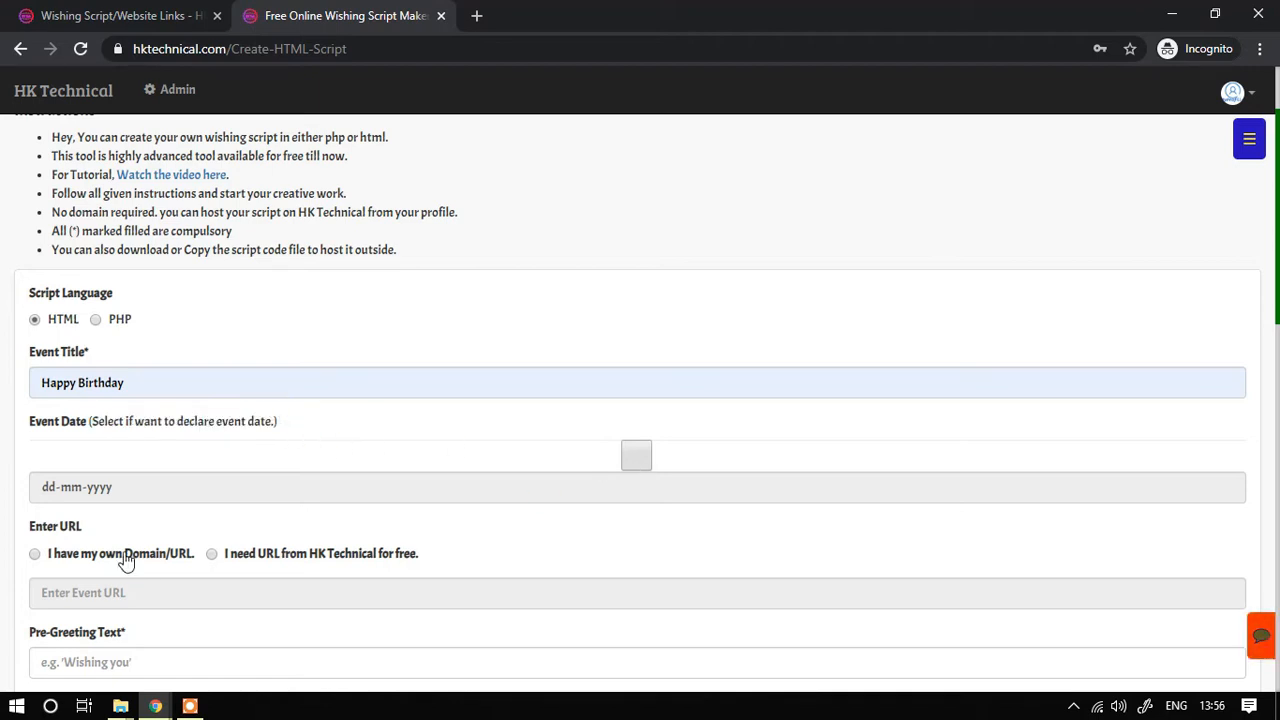
pyautogui.moveTo(620, 526)
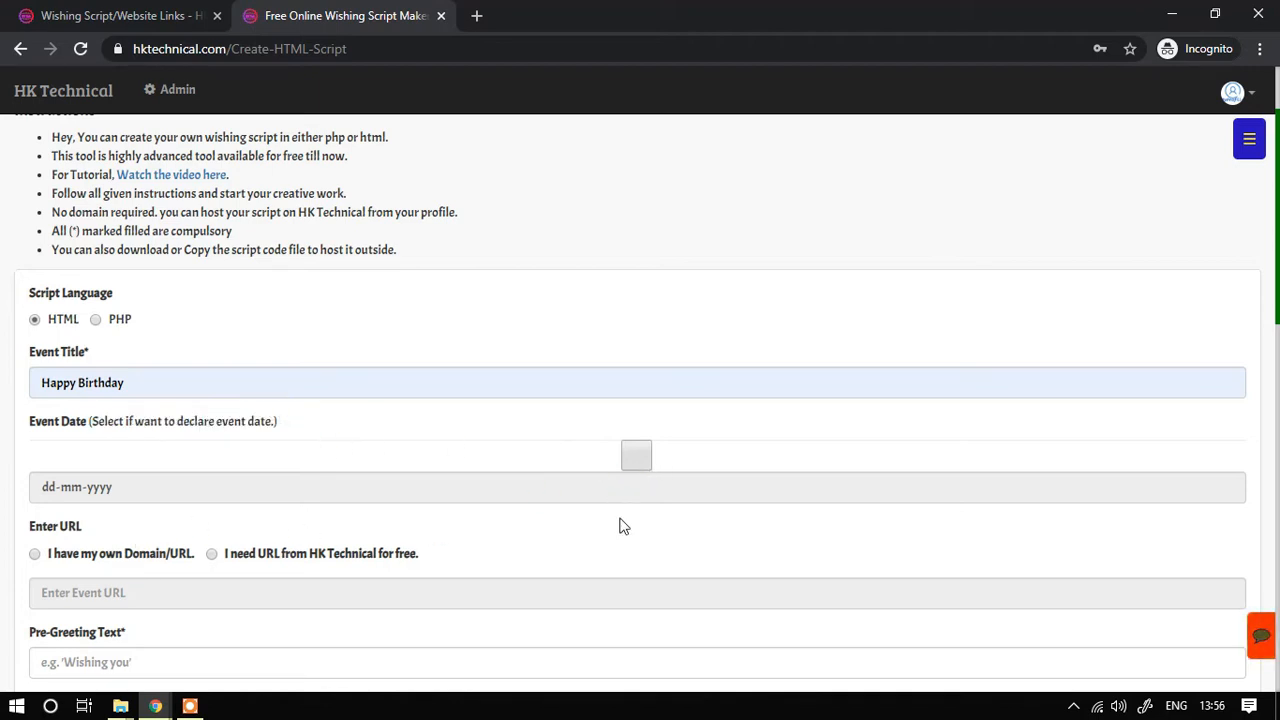
# - Choose the free HK Technical URL, pre-greeting 'Wishing you' and greeting 'Very Very Happy Birthday'
pyautogui.click(212, 552)
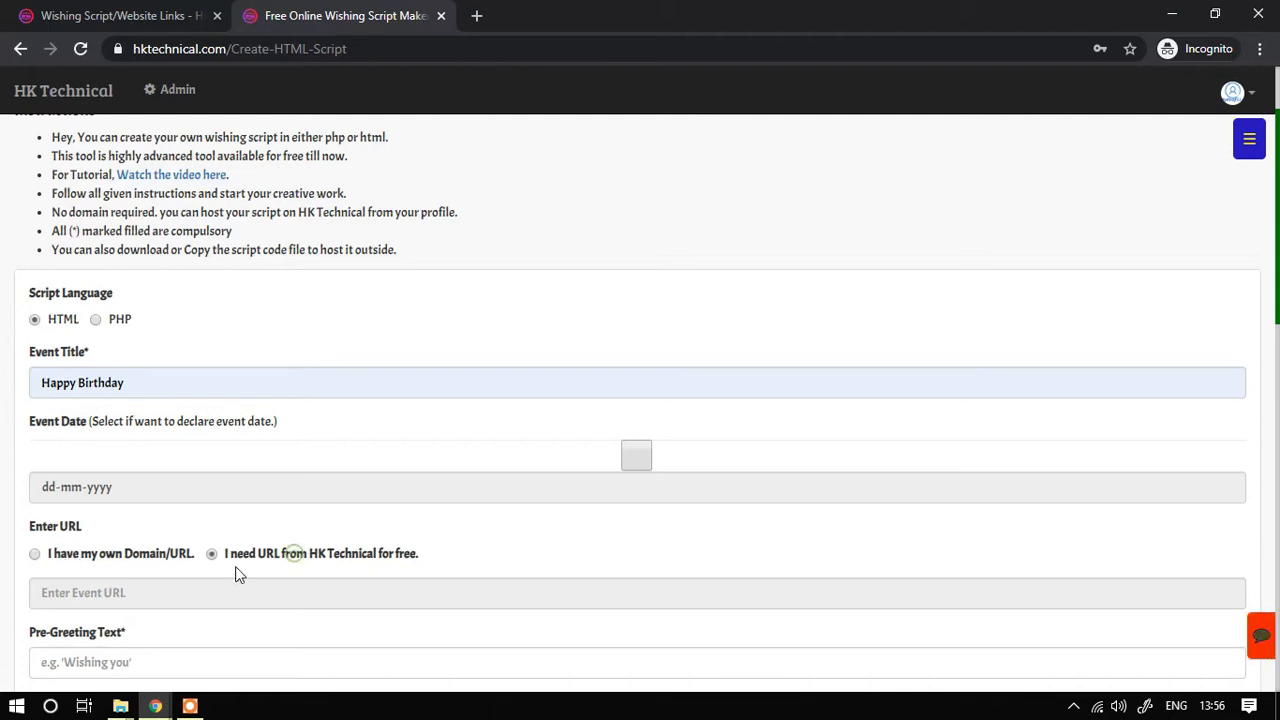
pyautogui.moveTo(268, 552)
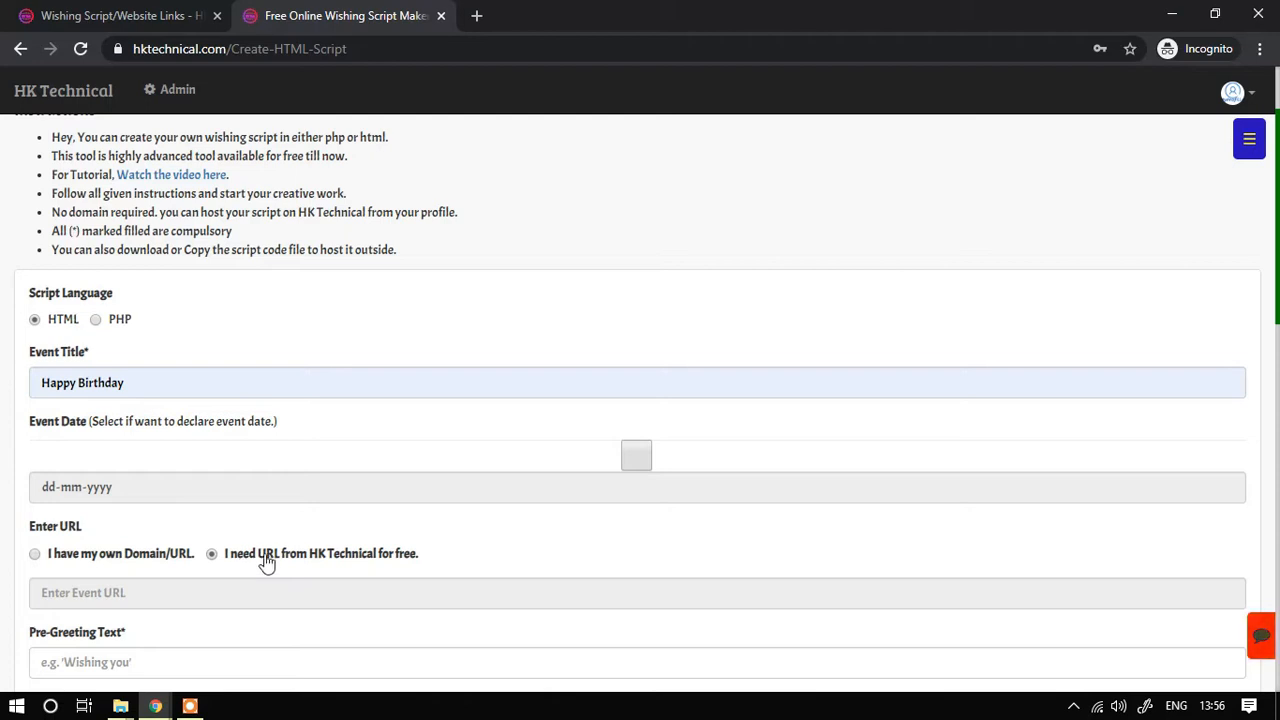
pyautogui.scroll(-3)
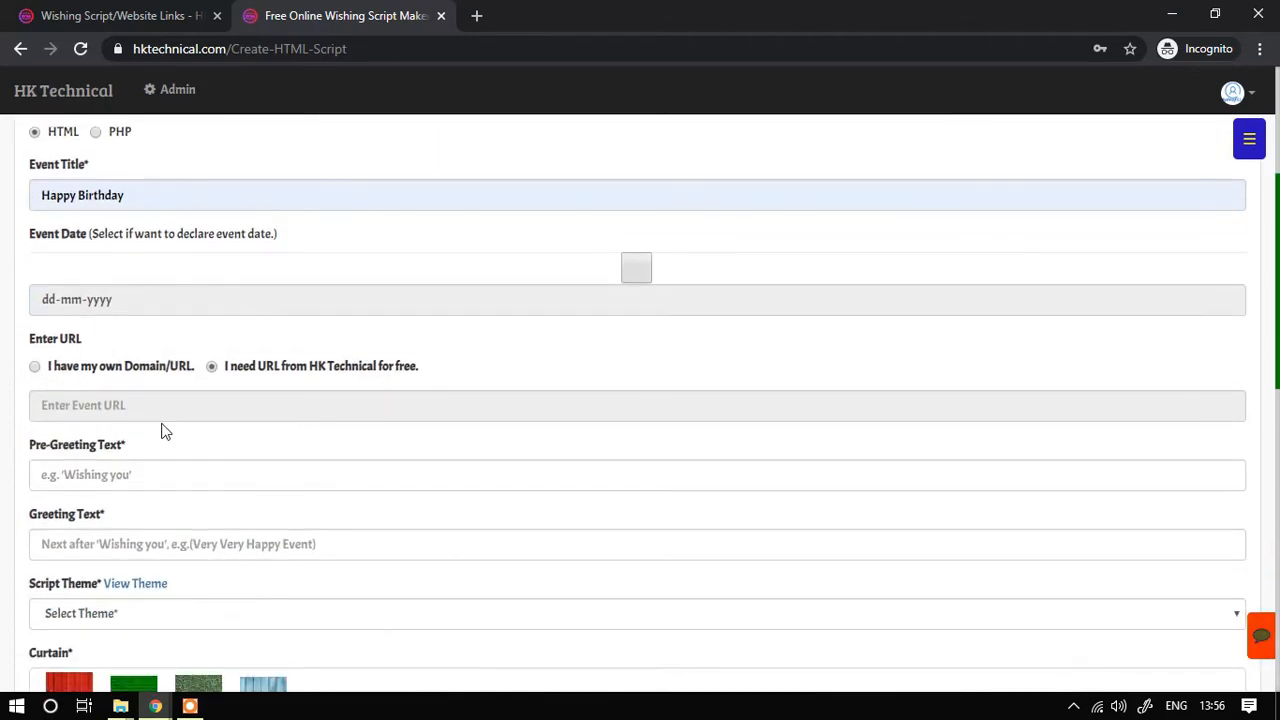
pyautogui.scroll(-3)
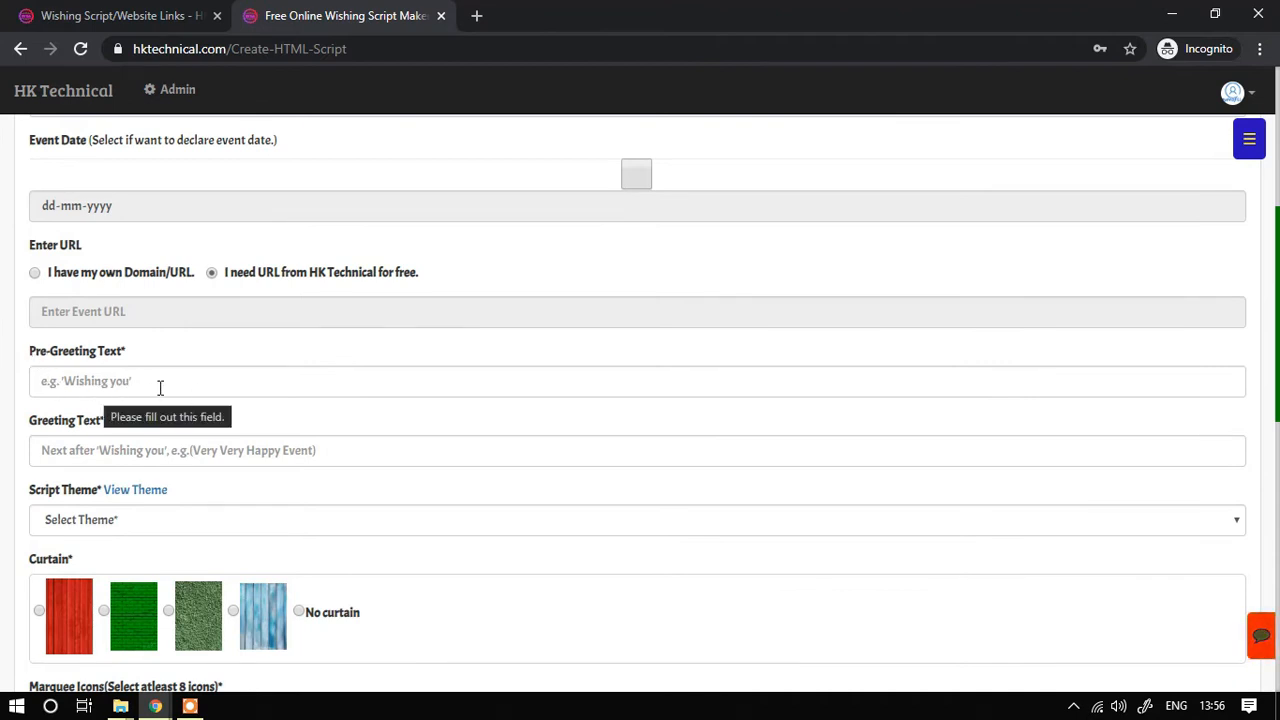
pyautogui.write('Wishing you')
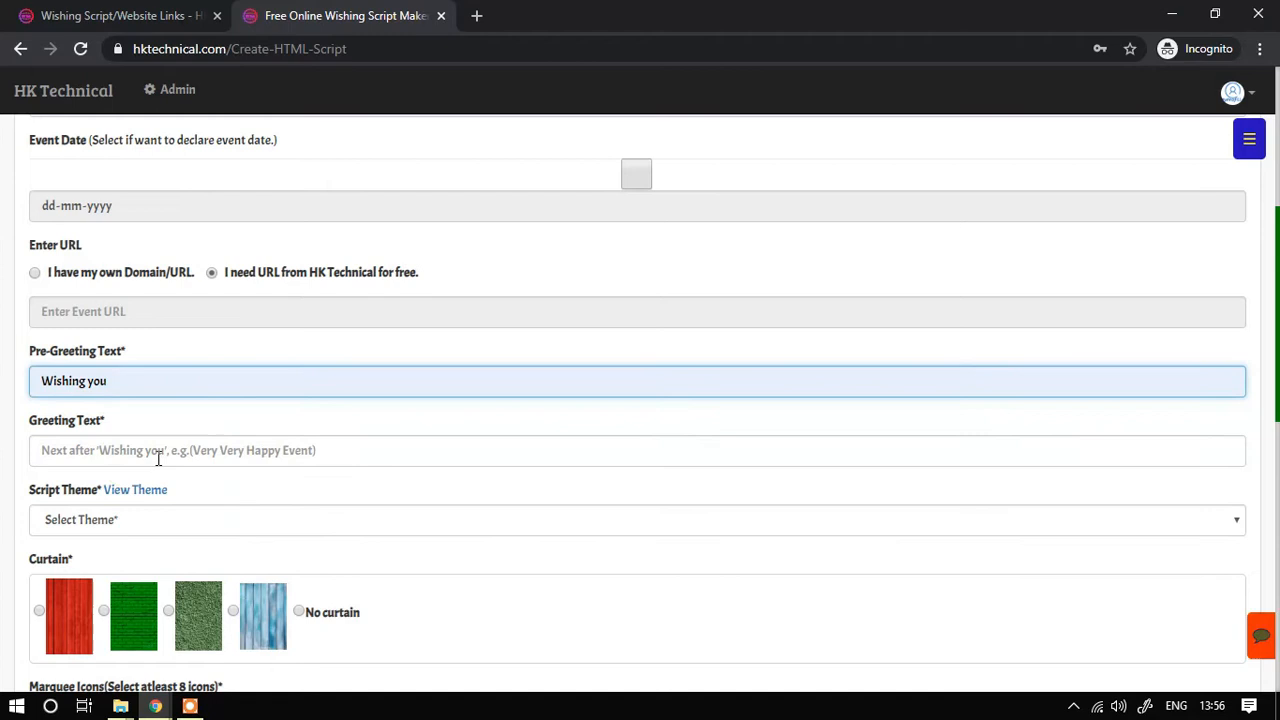
pyautogui.write('Very Very Happy Birthday')
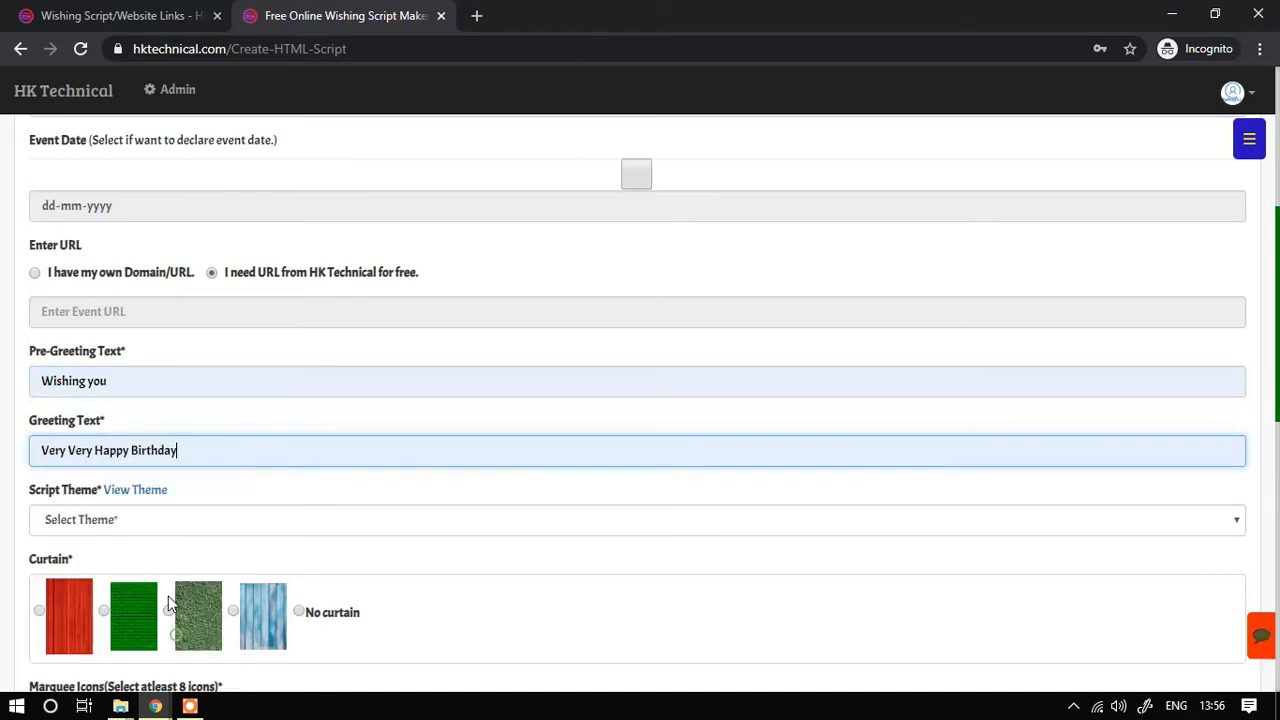
pyautogui.scroll(-3)
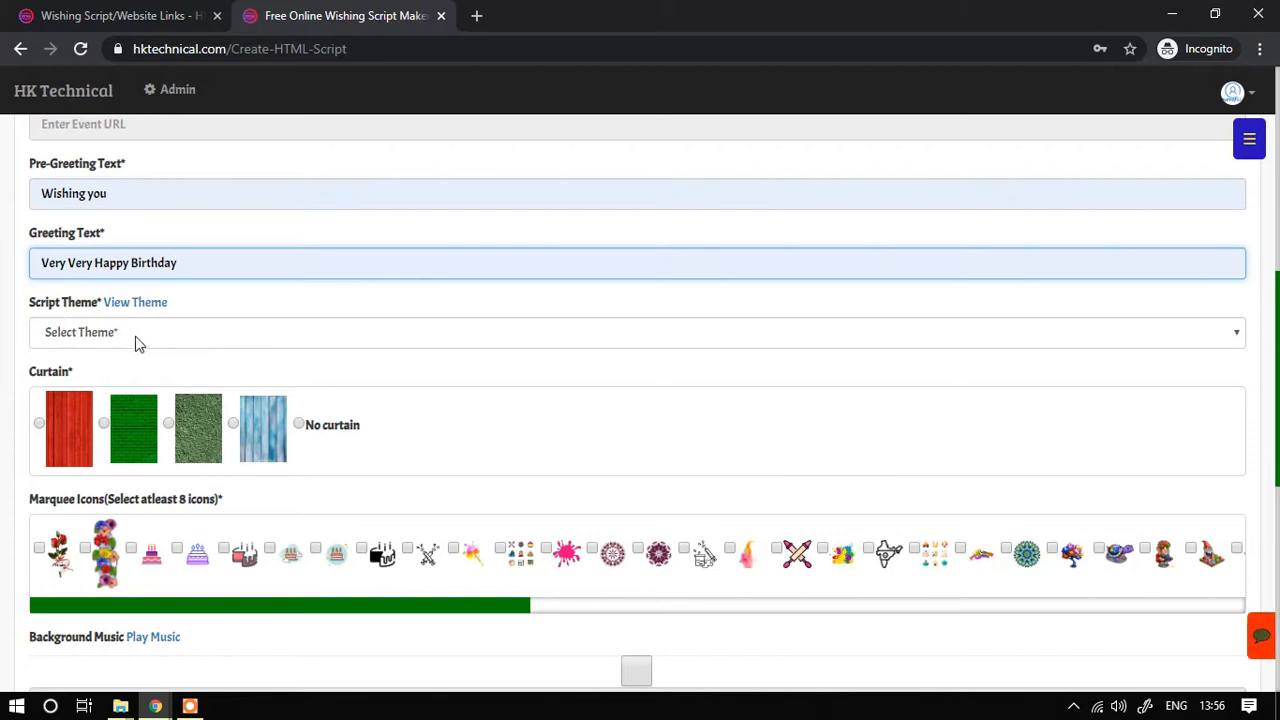
# - Select Chocos Theme, the red curtain, and 'Happy_bday 2 u slow' as background music
pyautogui.click(636, 332)
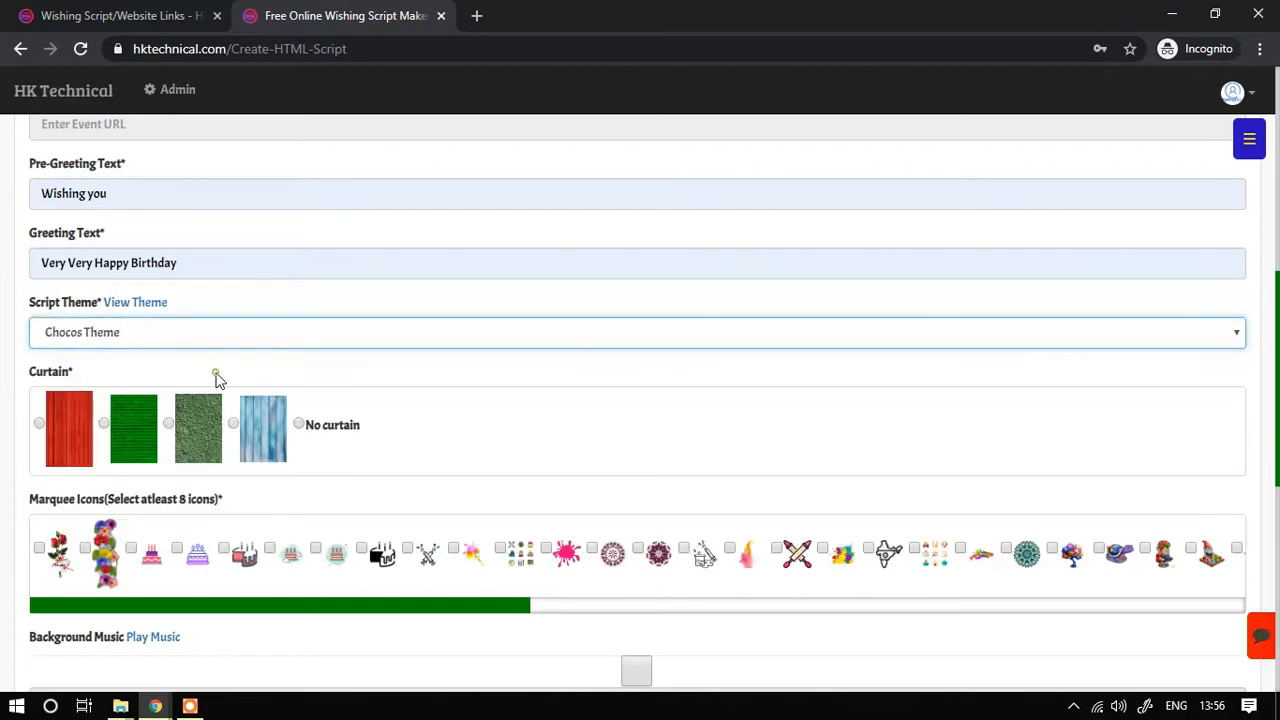
pyautogui.scroll(-3)
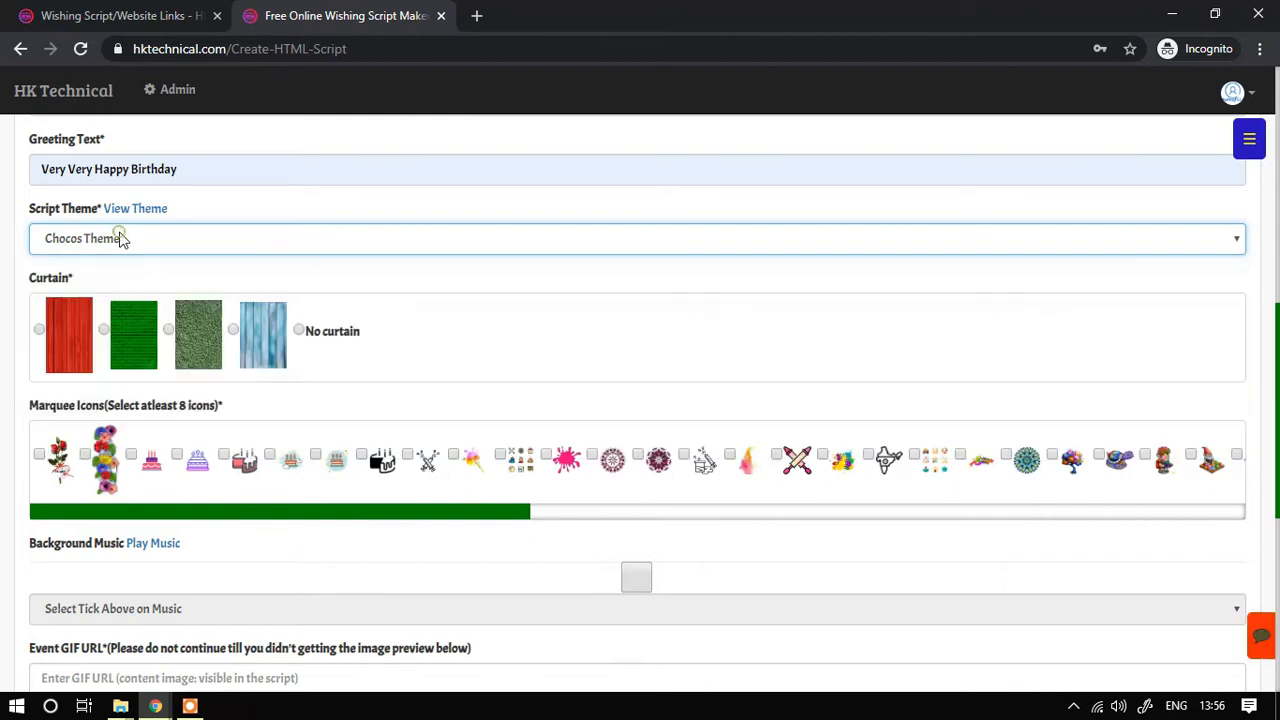
pyautogui.click(40, 328)
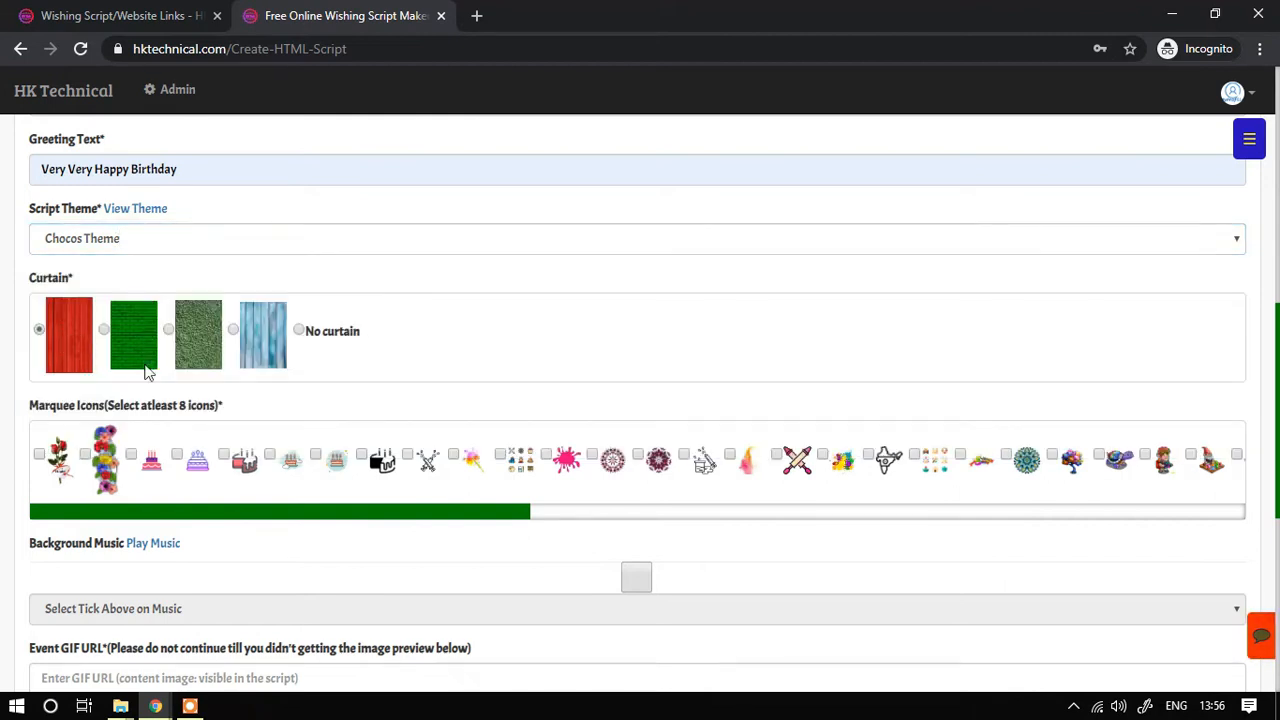
pyautogui.scroll(-3)
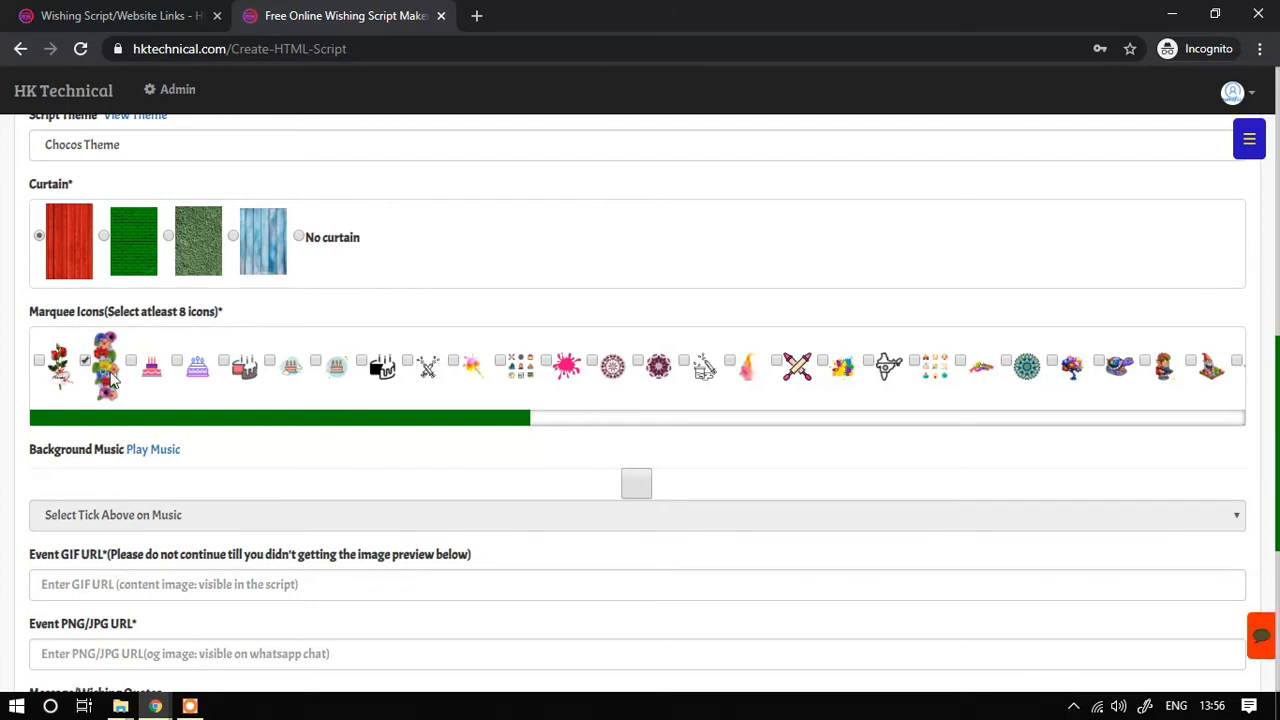
pyautogui.scroll(-3)
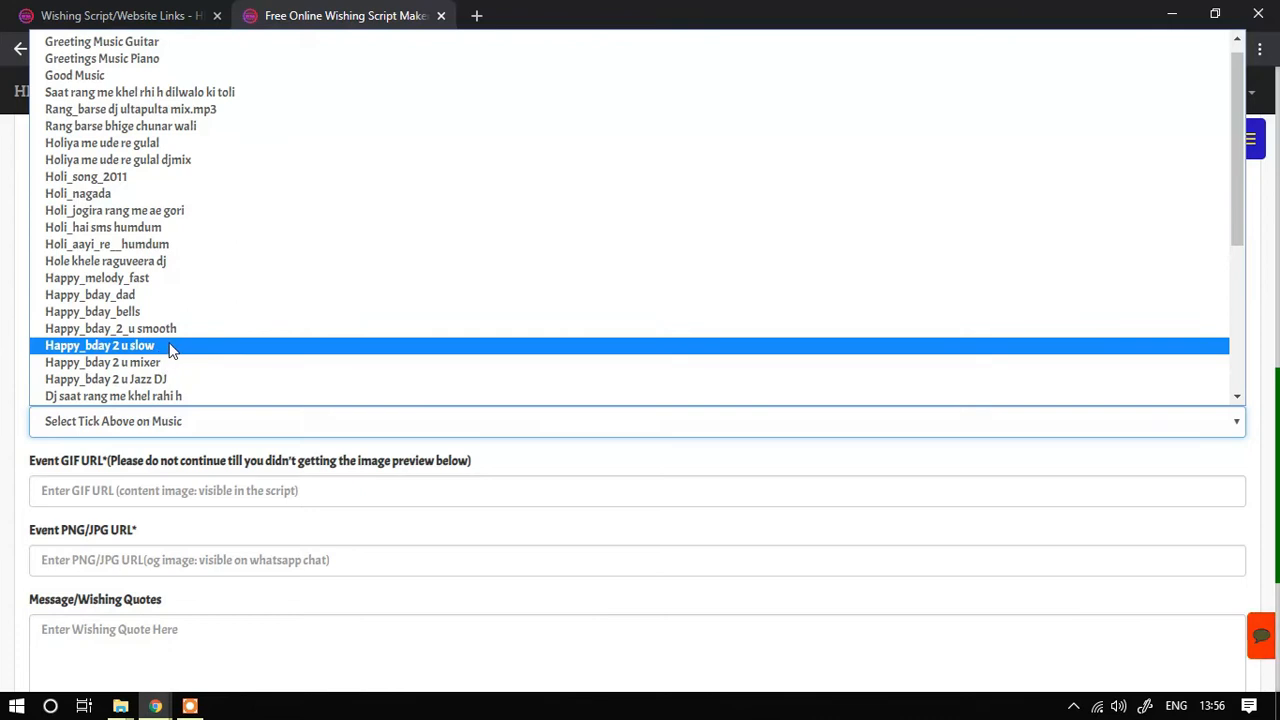
pyautogui.click(112, 328)
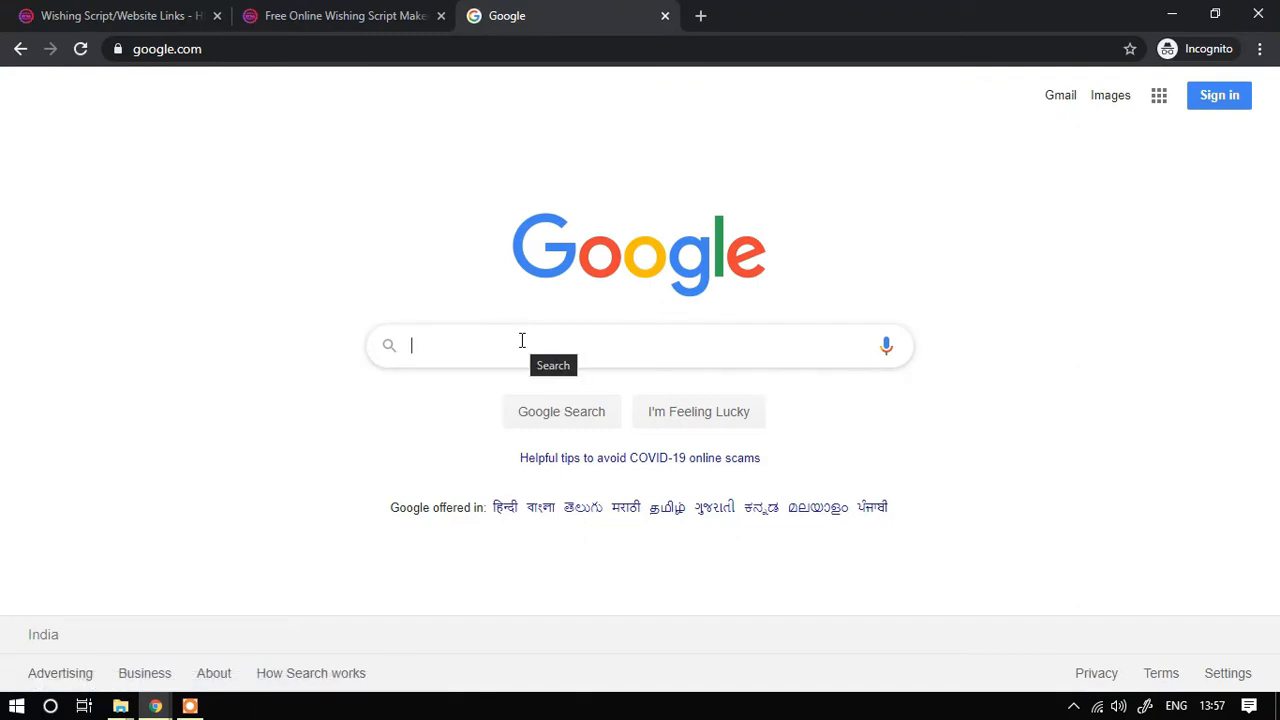
# - Search Google Images for transparent birthday GIFs and preview the balloons Happy Birthday GIF
pyautogui.write('Blogs')
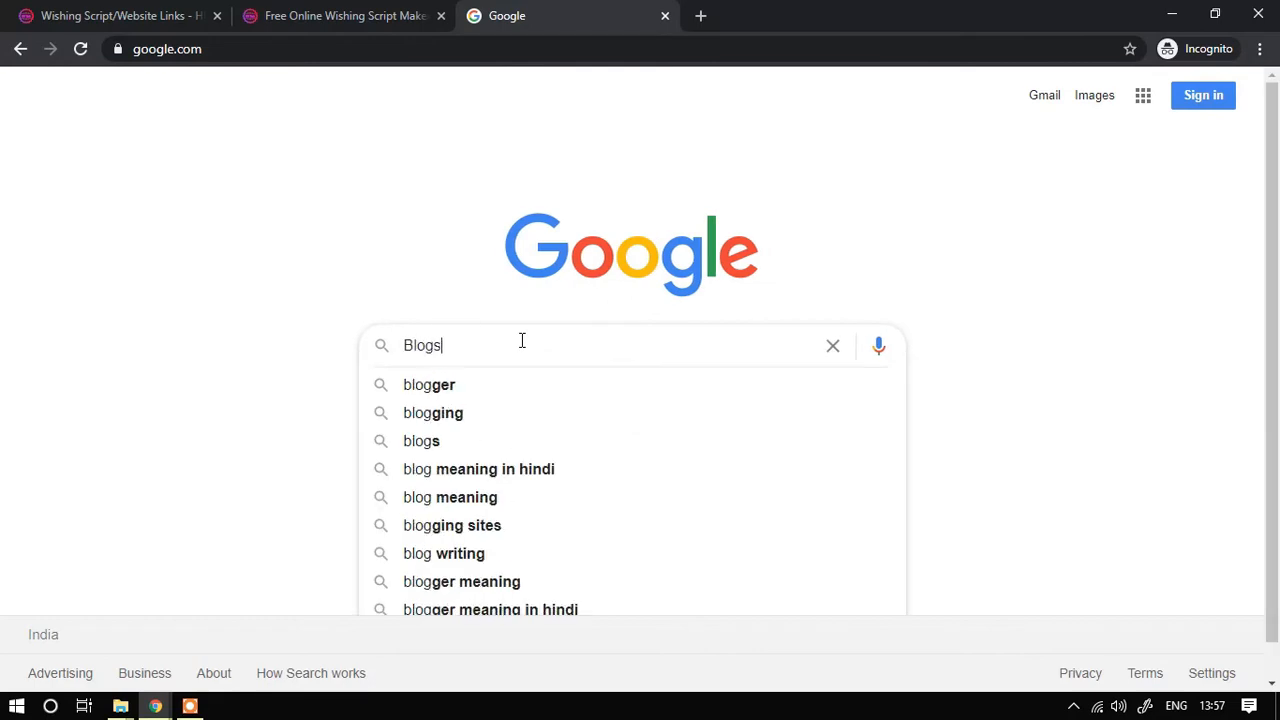
pyautogui.write('pot.com')
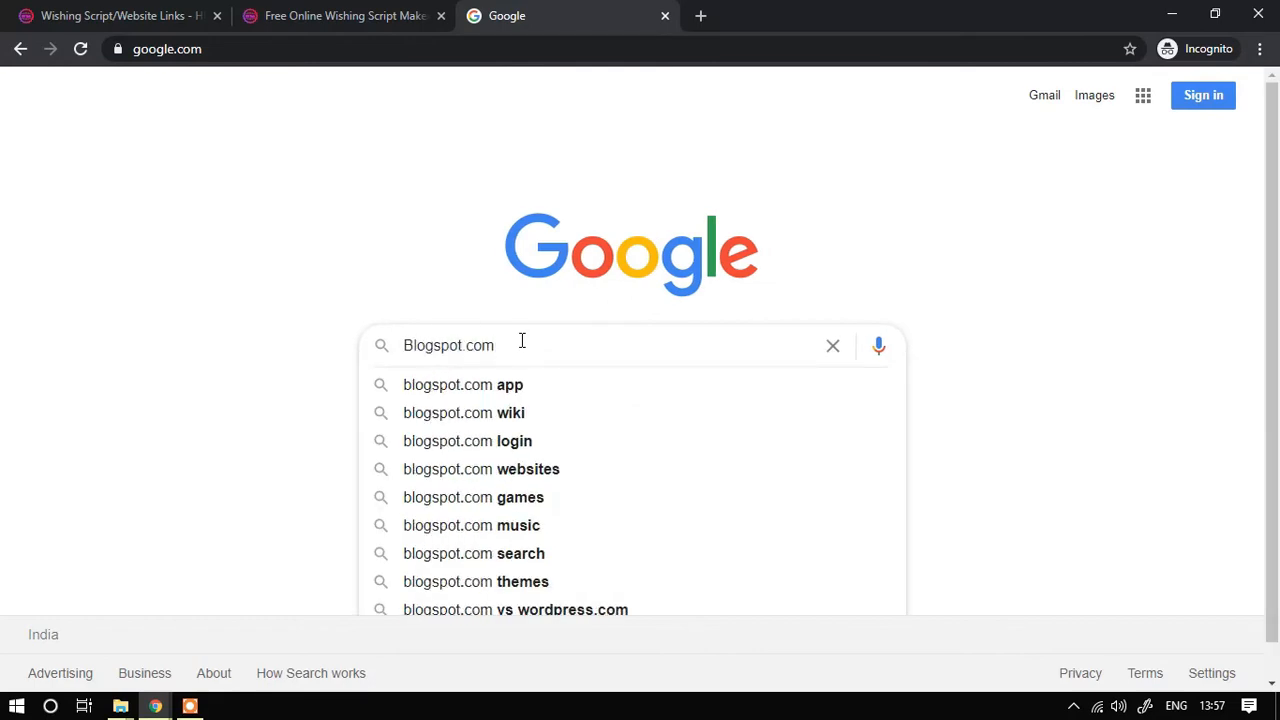
pyautogui.write('birthday')
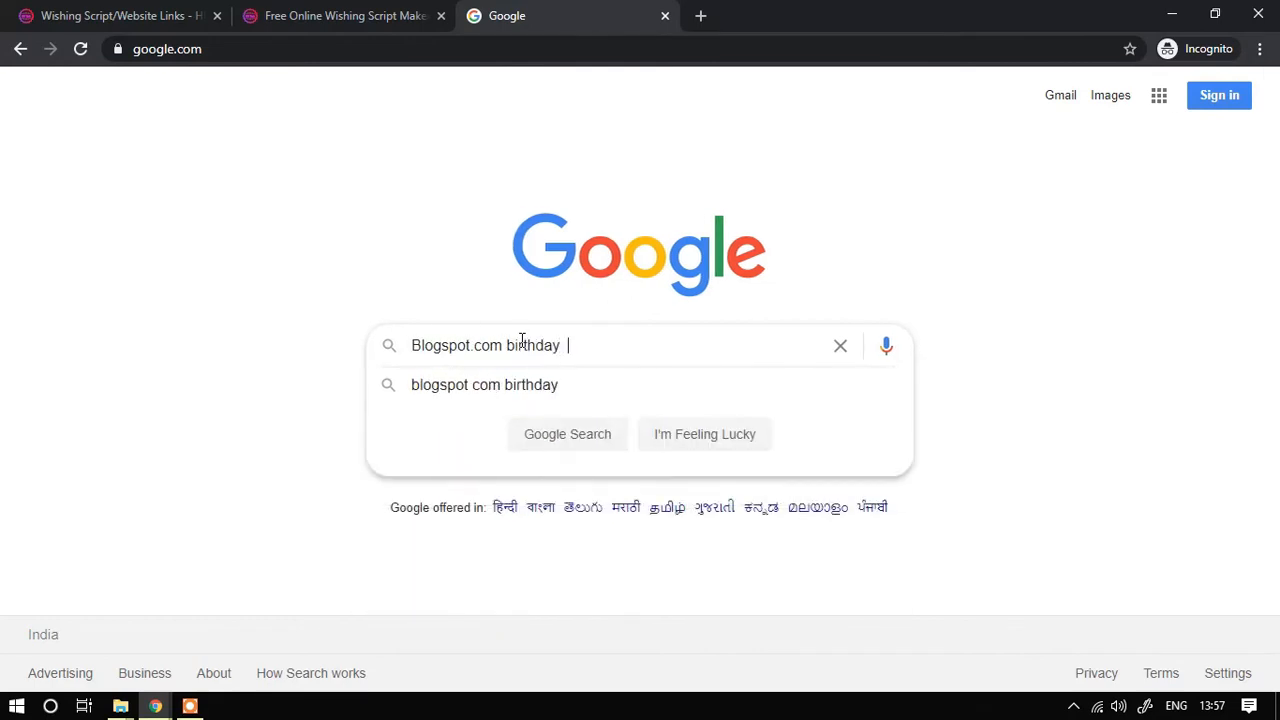
pyautogui.write('images')
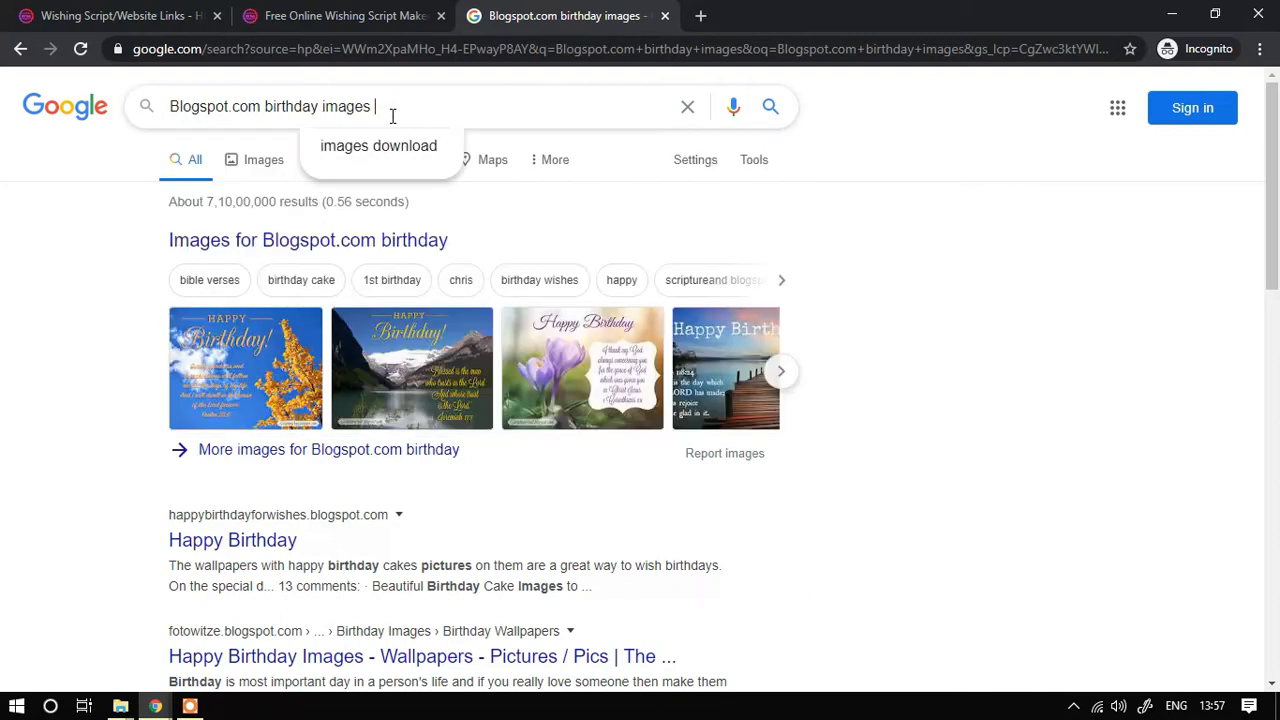
pyautogui.write('transparent gif')
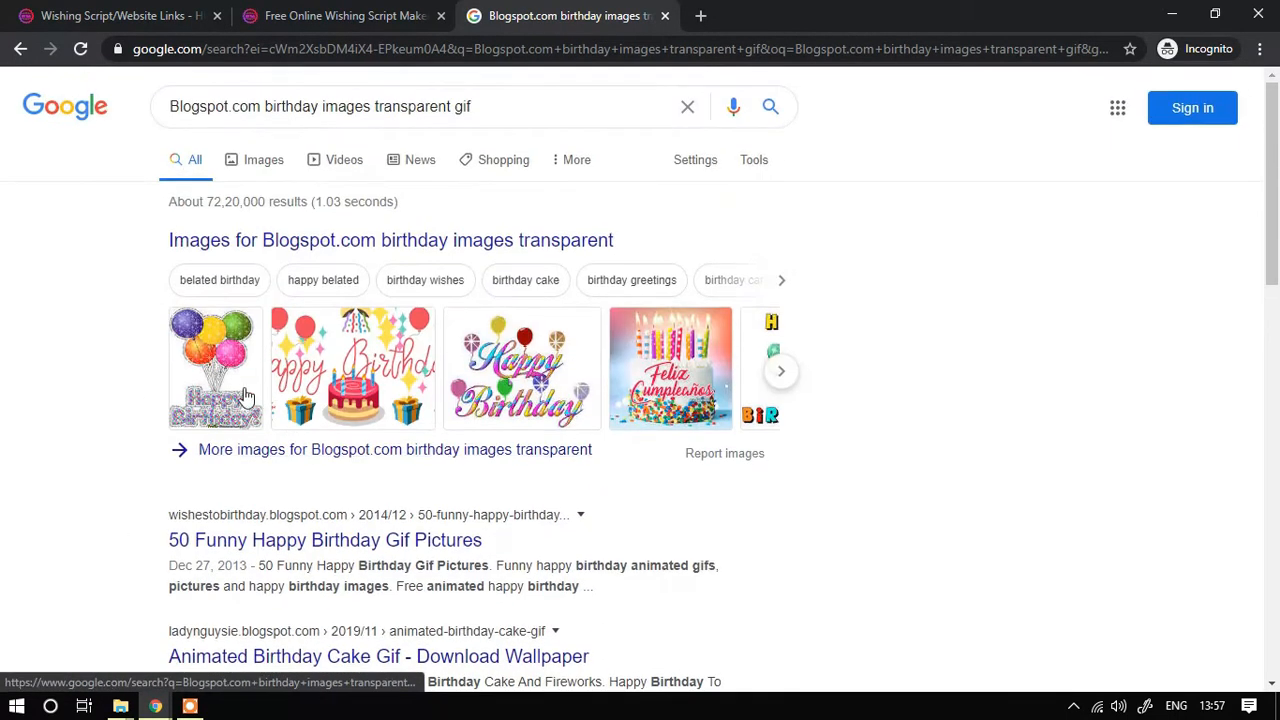
pyautogui.click(264, 160)
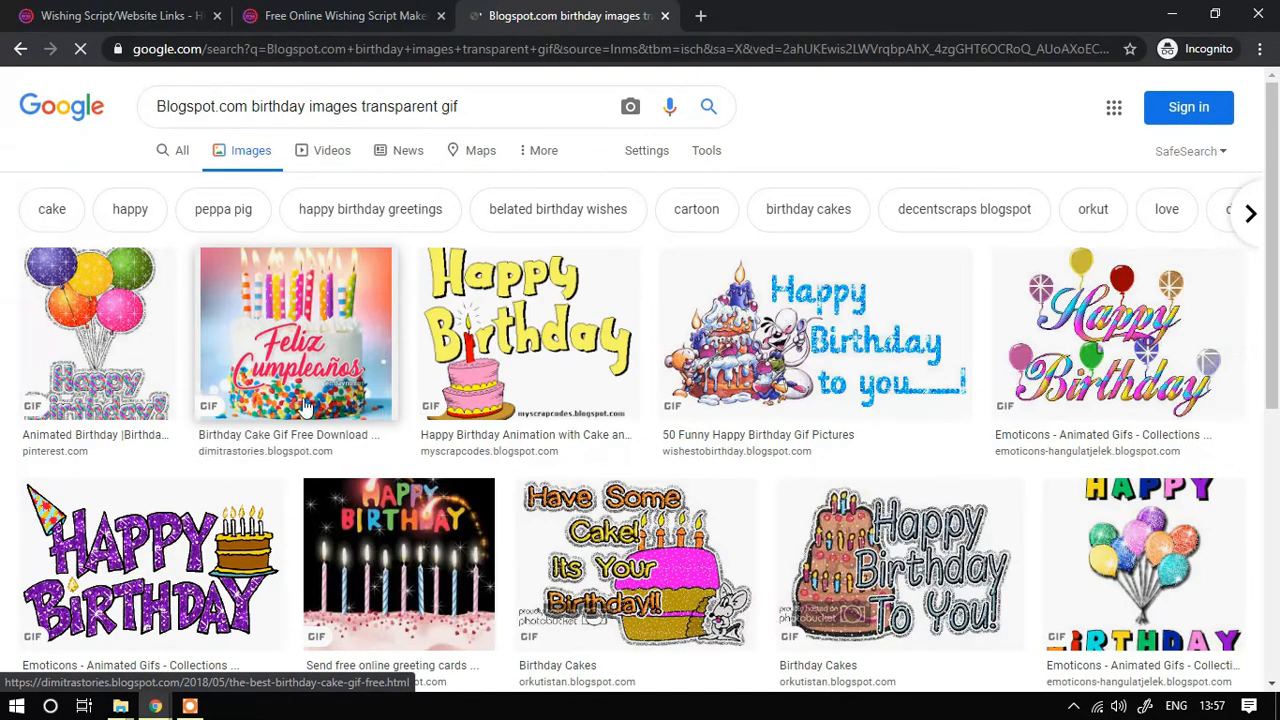
pyautogui.click(96, 332)
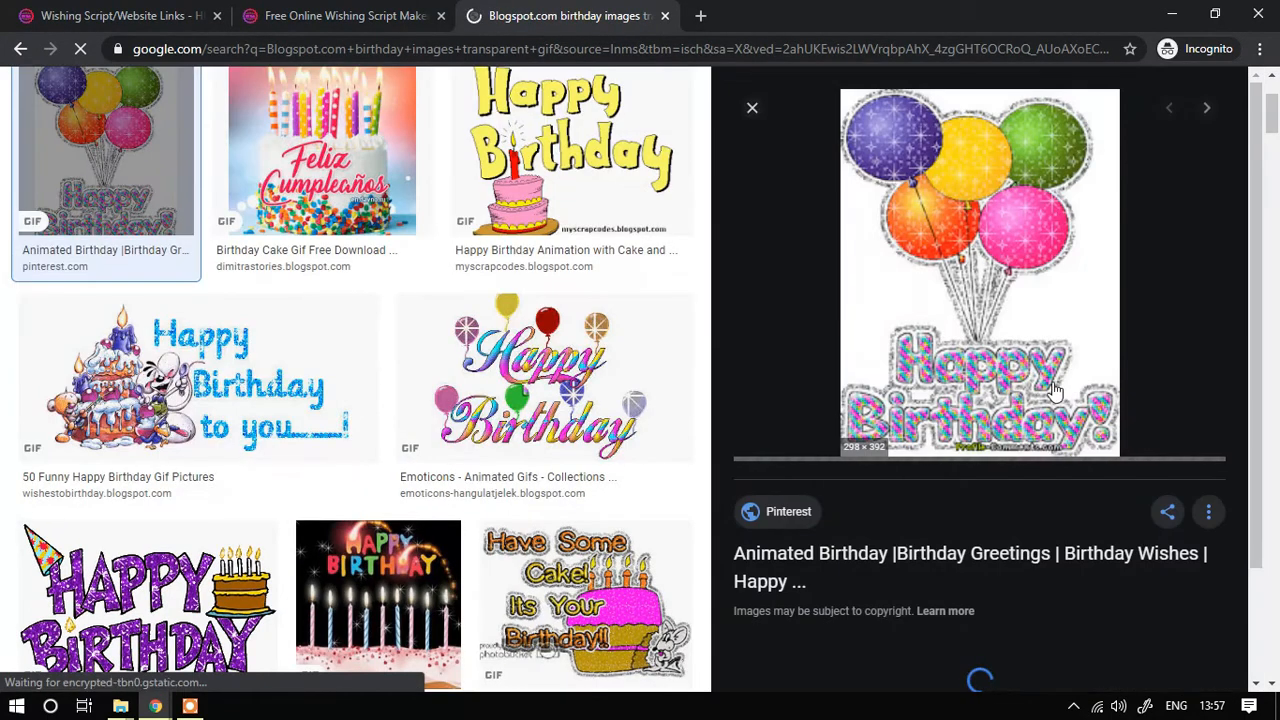
pyautogui.scroll(3)
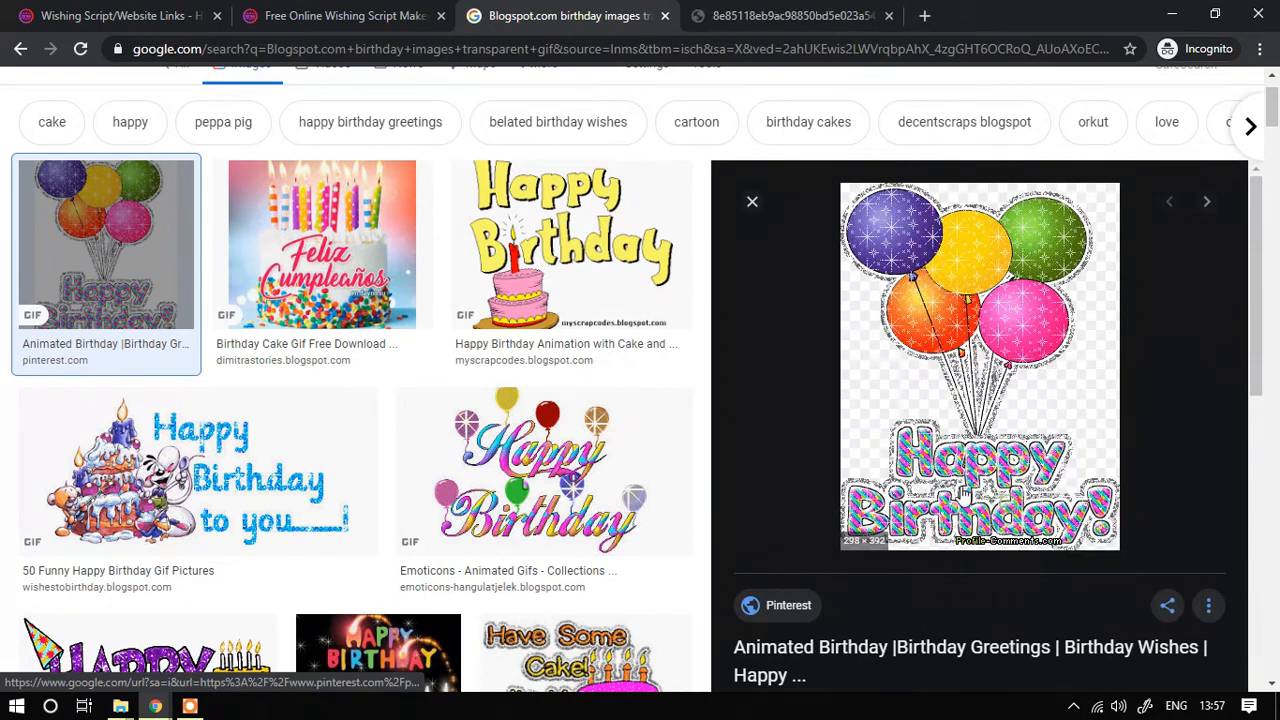
# - Copy the balloons GIF's address into the Event GIF URL field and load its preview
pyautogui.click(790, 16)
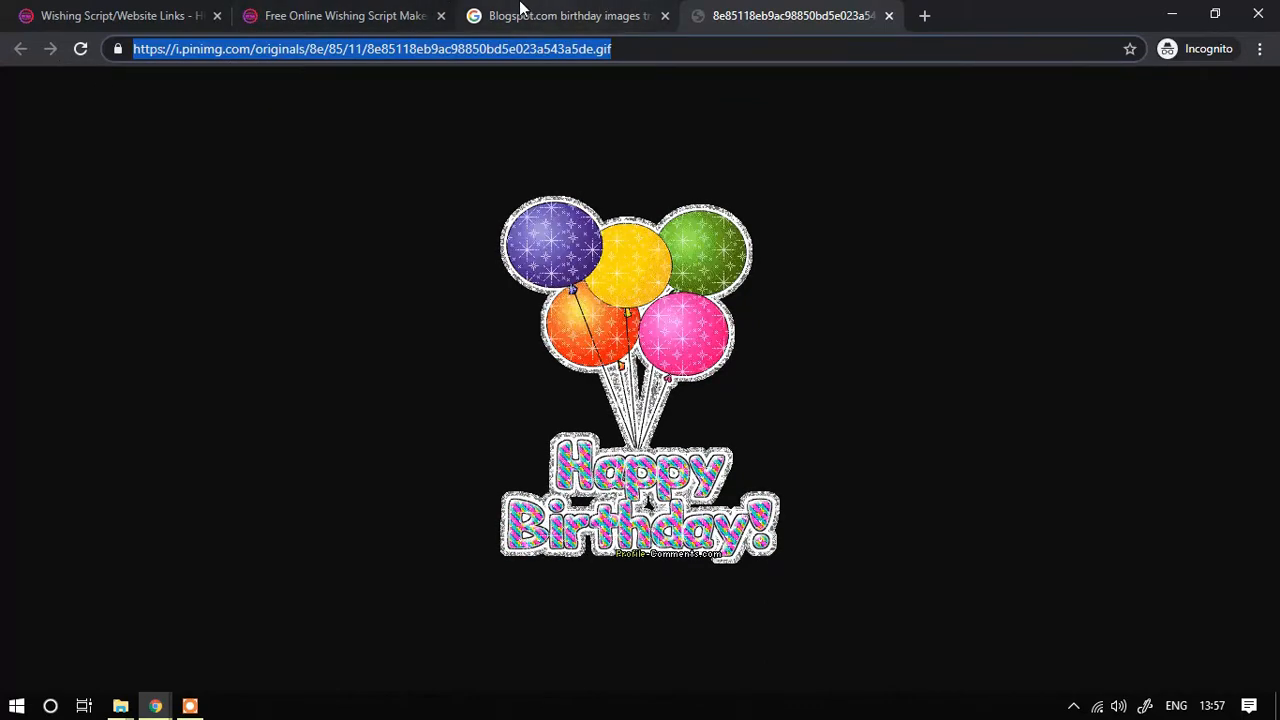
pyautogui.click(344, 16)
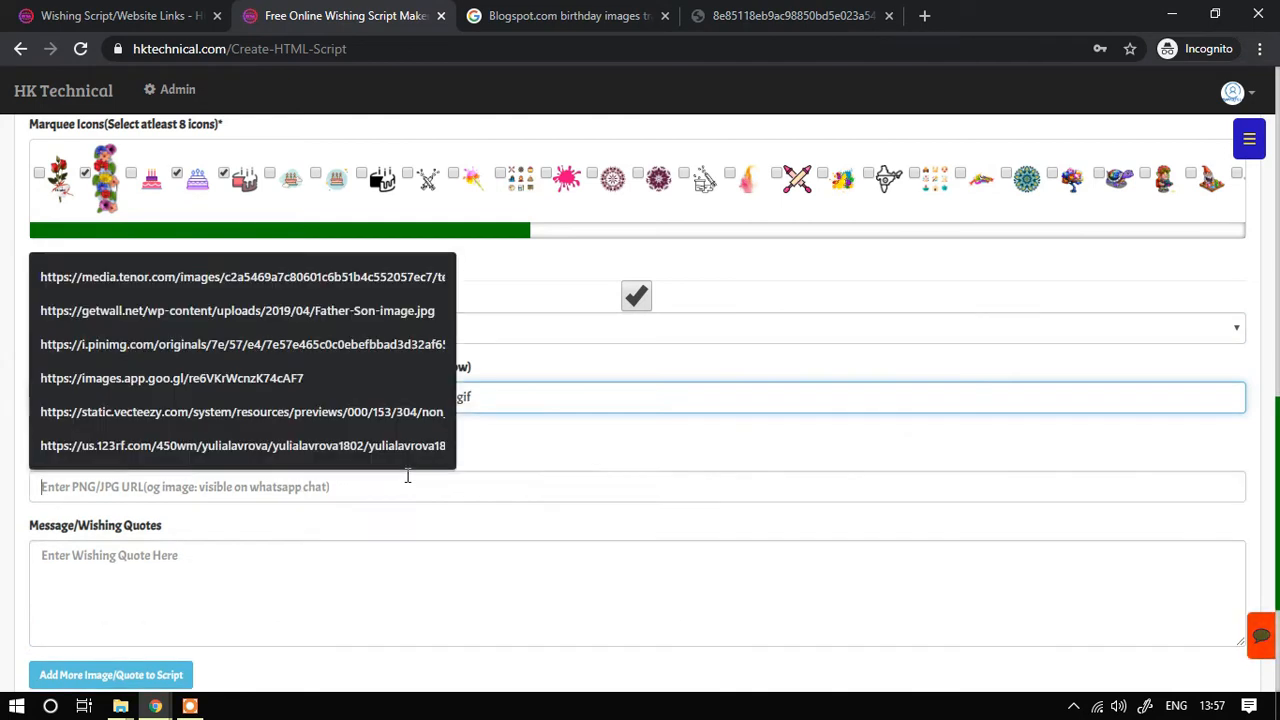
pyautogui.click(244, 344)
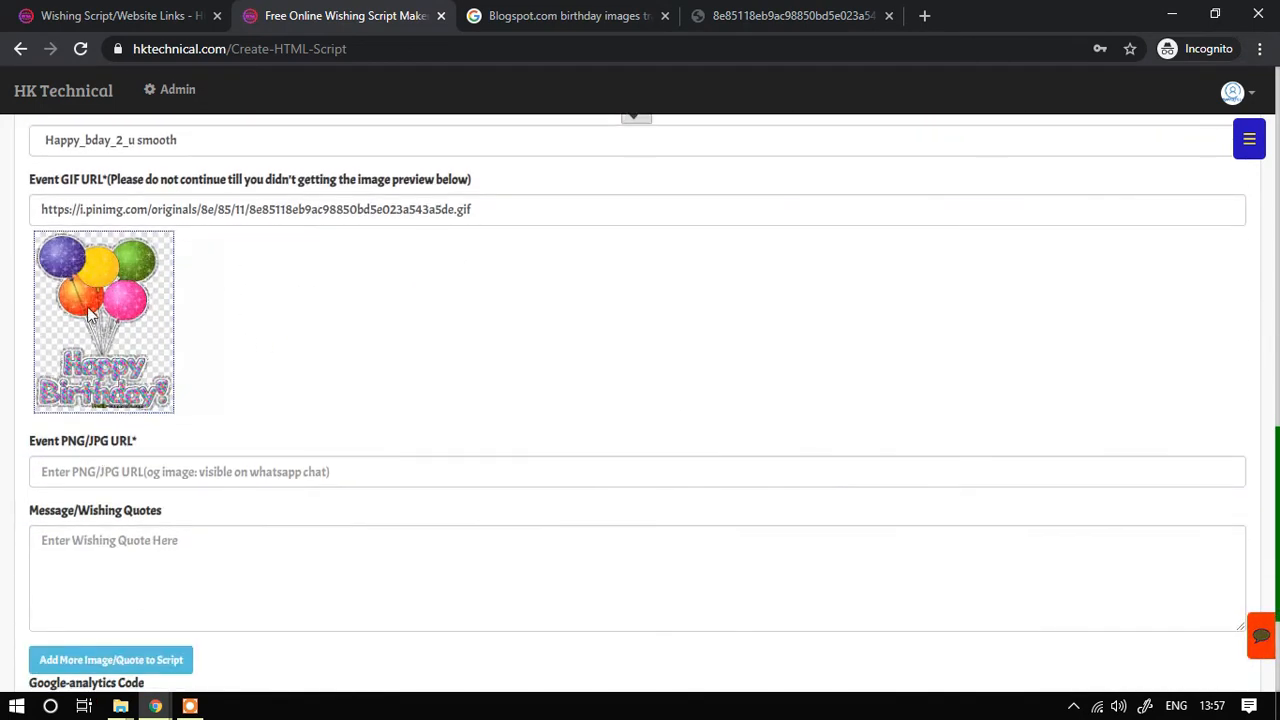
pyautogui.click(564, 16)
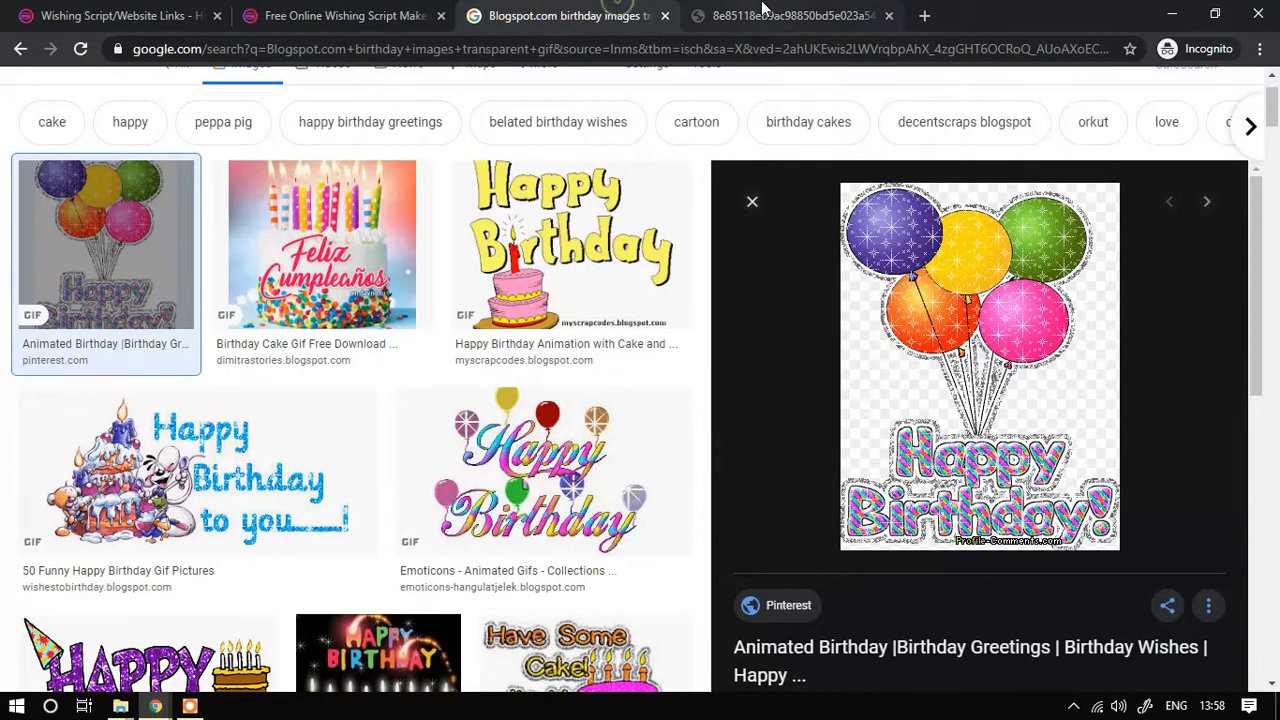
# - Check the pink butterfly birthday card and close the extra image tabs
pyautogui.scroll(3)
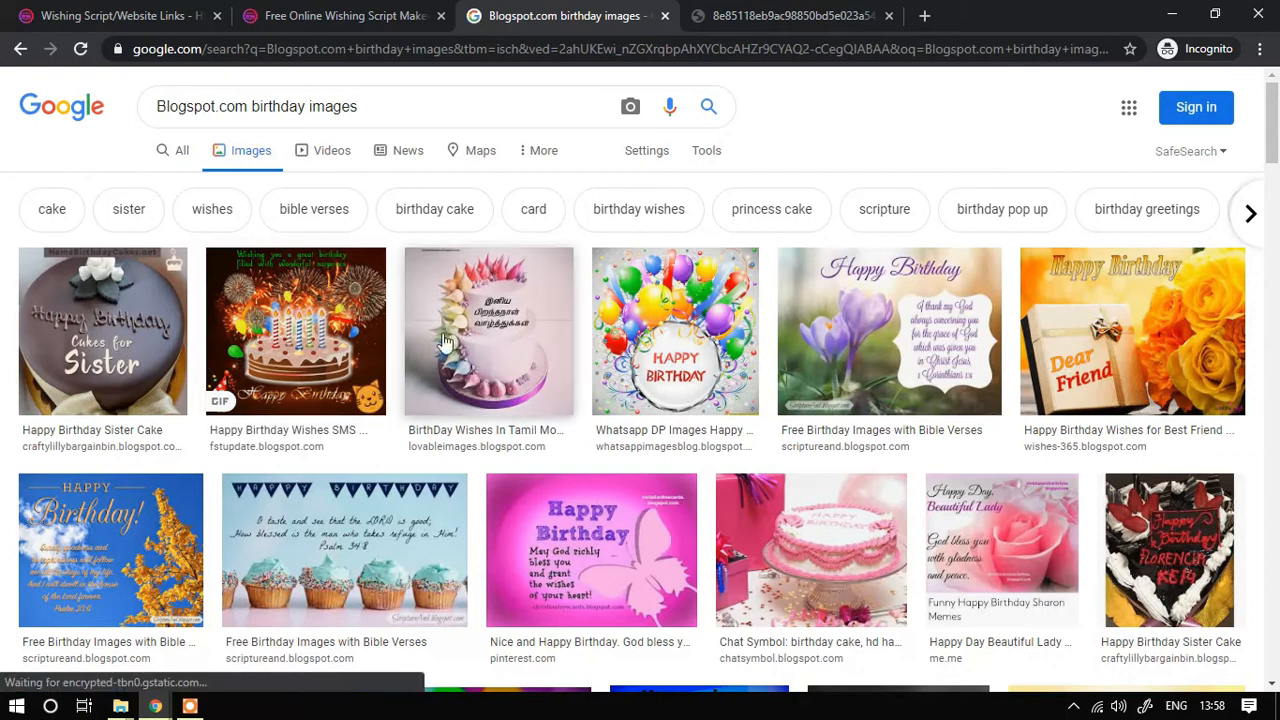
pyautogui.scroll(-3)
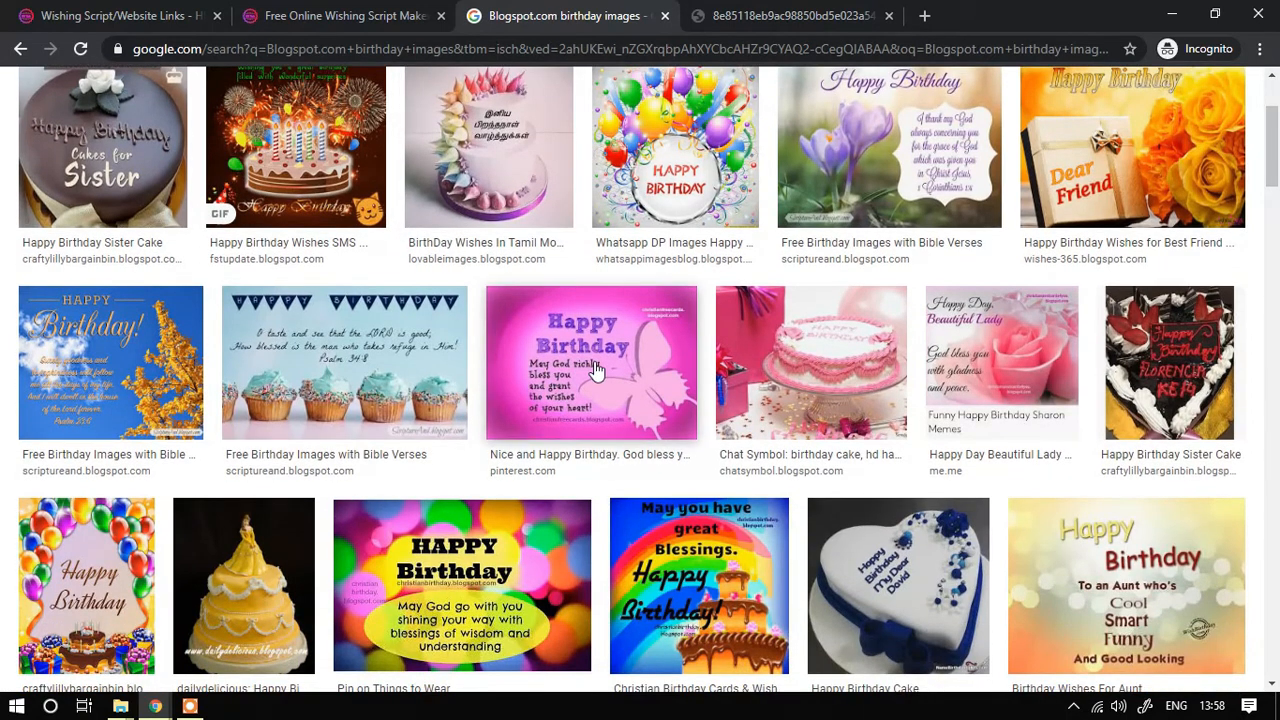
pyautogui.click(590, 362)
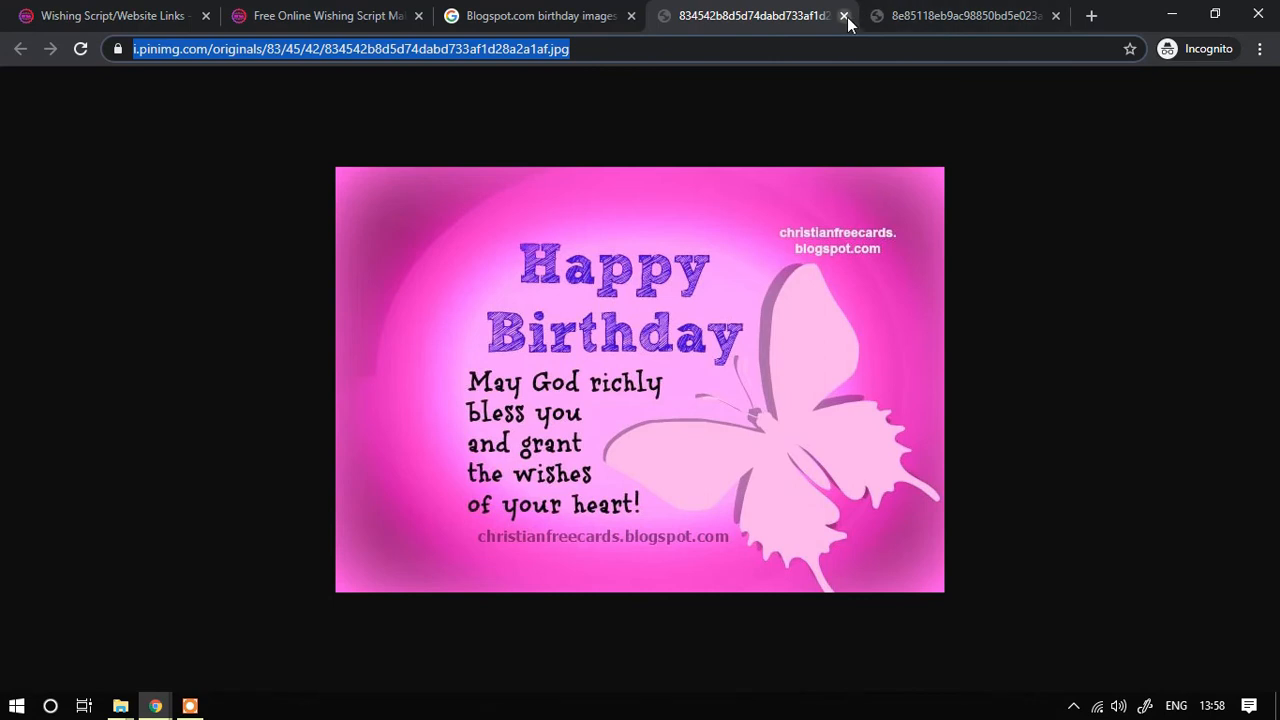
pyautogui.click(844, 16)
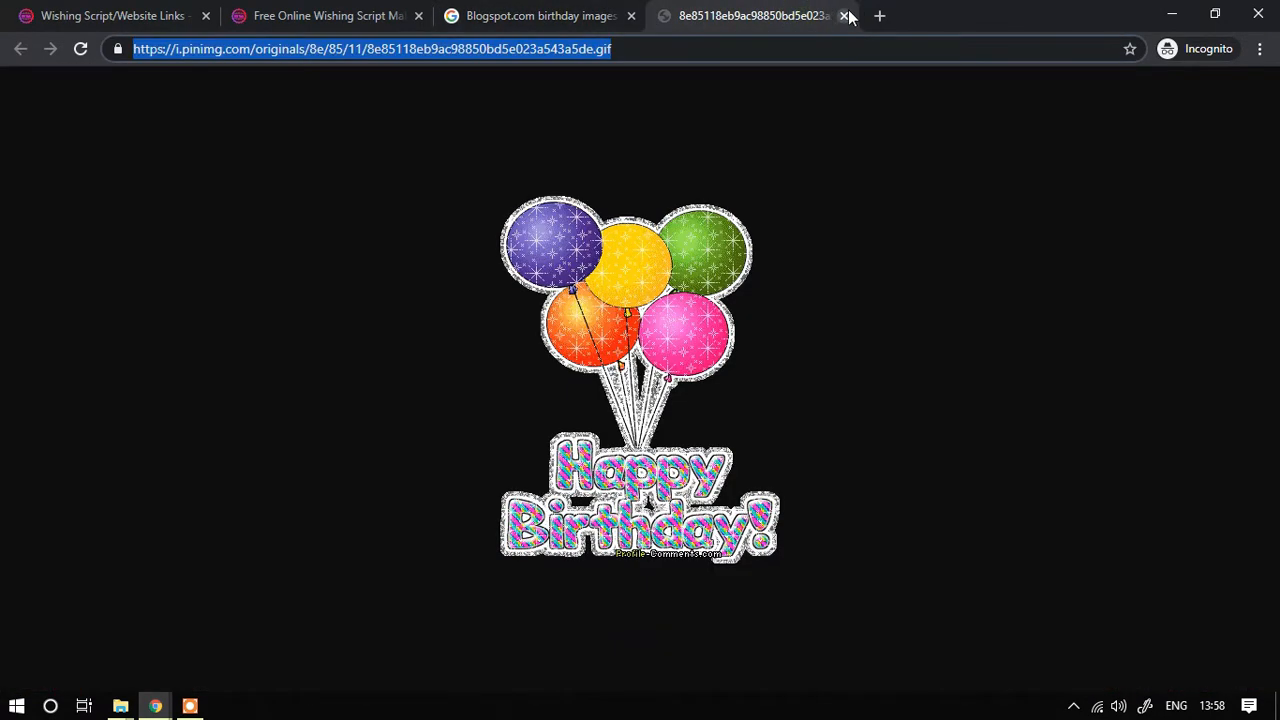
pyautogui.click(846, 16)
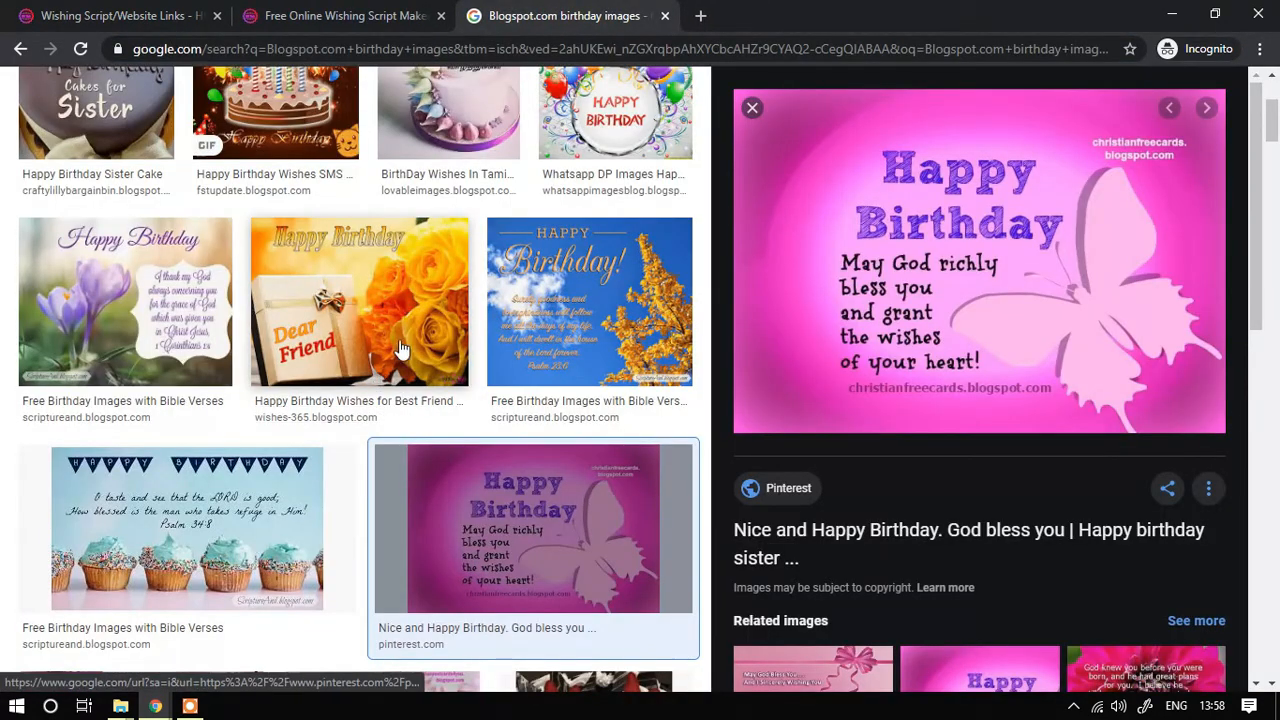
# - Copy the Dear Friend yellow-roses image address and return to the wishing form
pyautogui.click(360, 300)
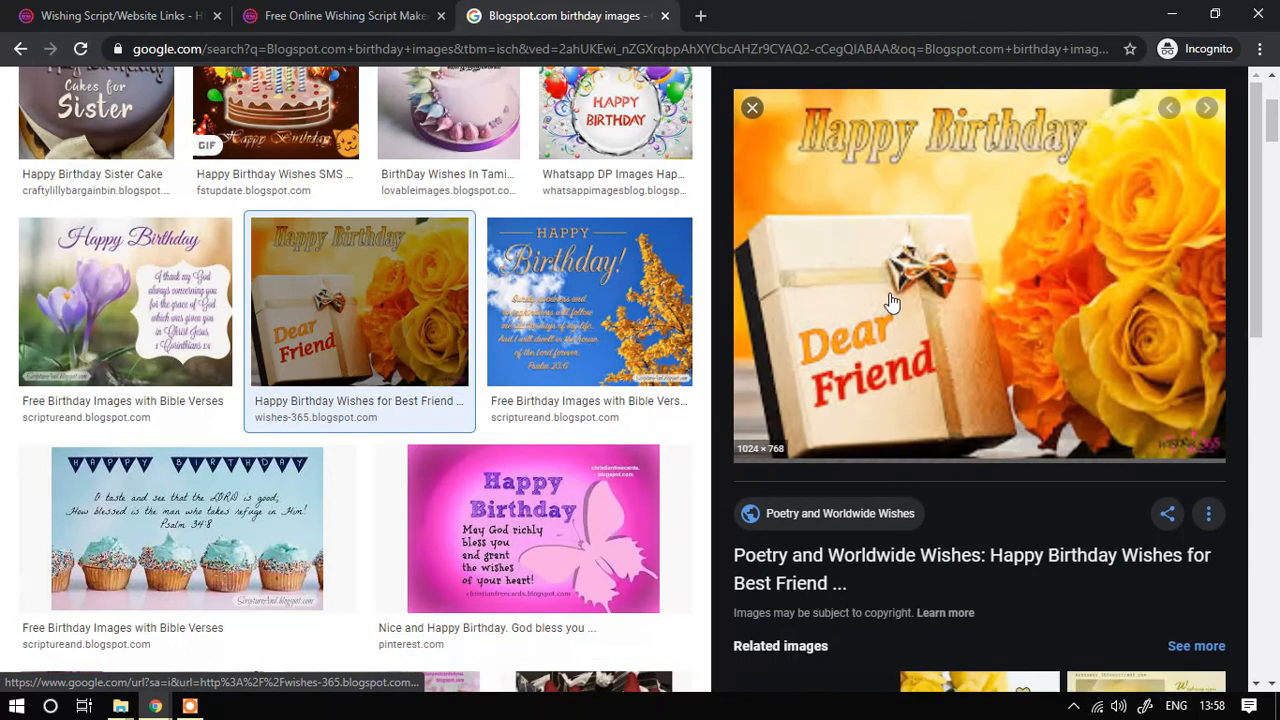
pyautogui.rightClick(890, 300)
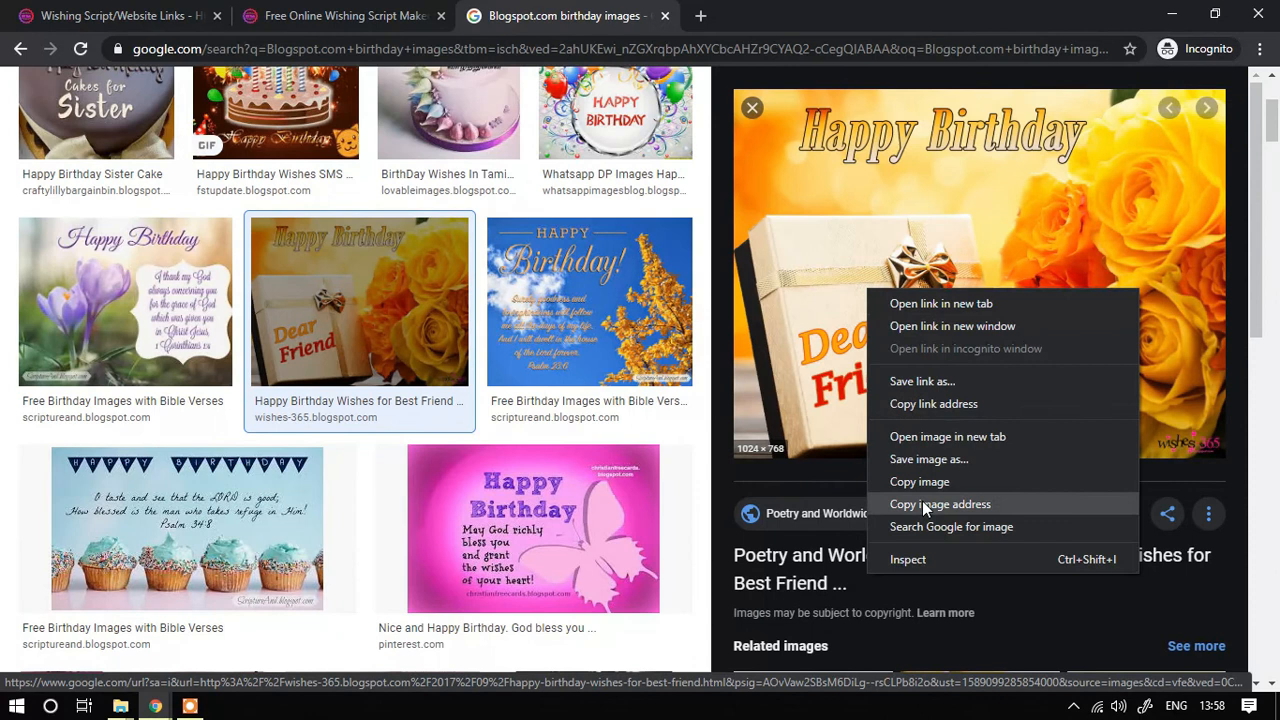
pyautogui.click(948, 436)
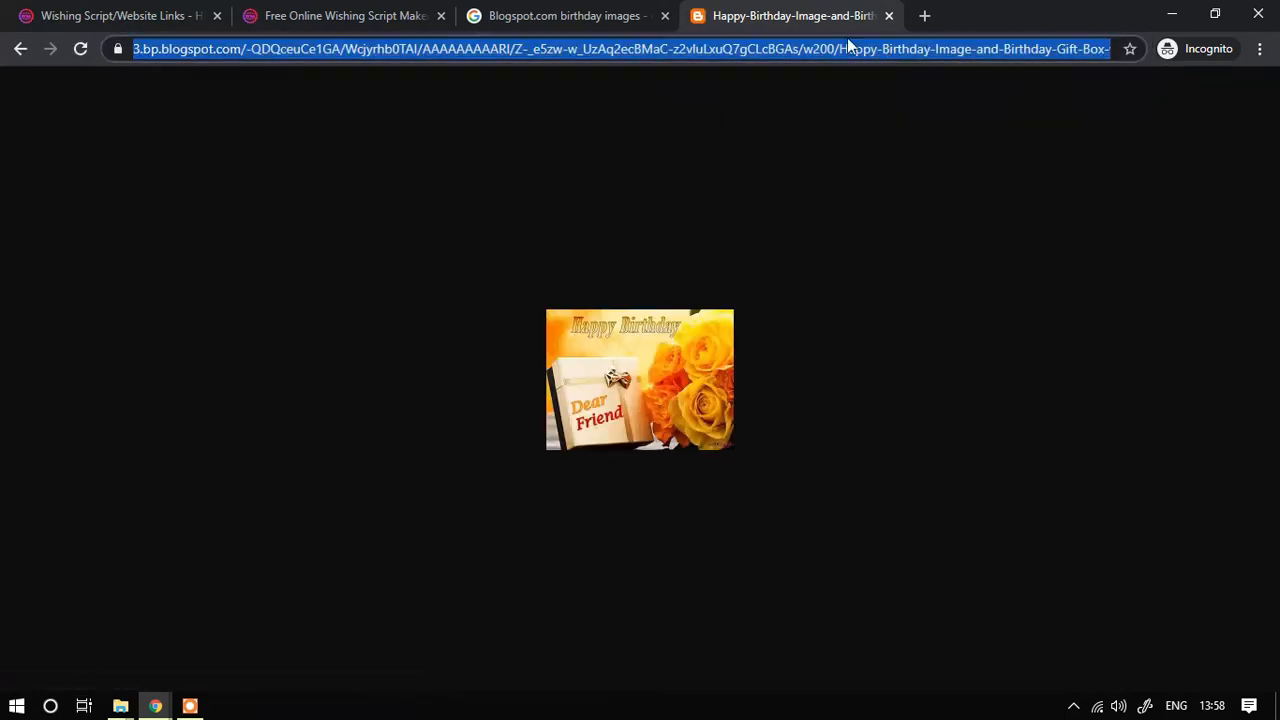
pyautogui.click(344, 16)
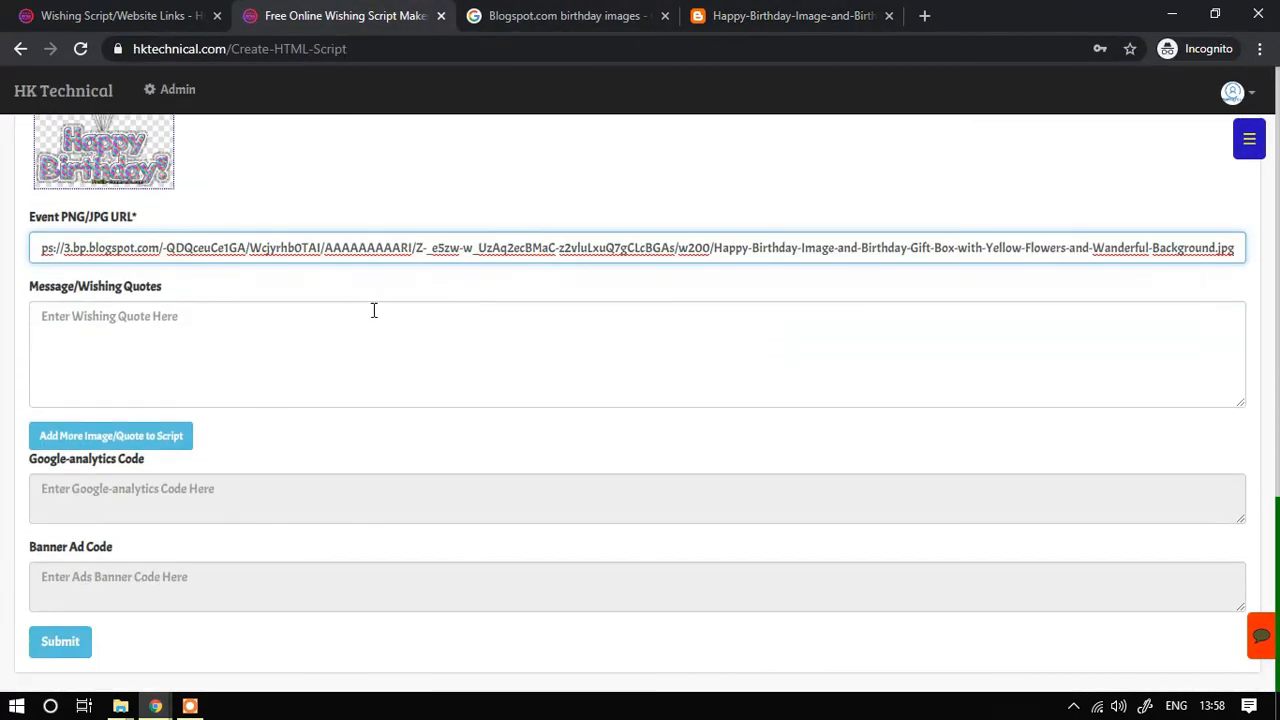
# - Write the message 'Wishing you a very very Happy Birthday!' in the quote box
pyautogui.click(636, 352)
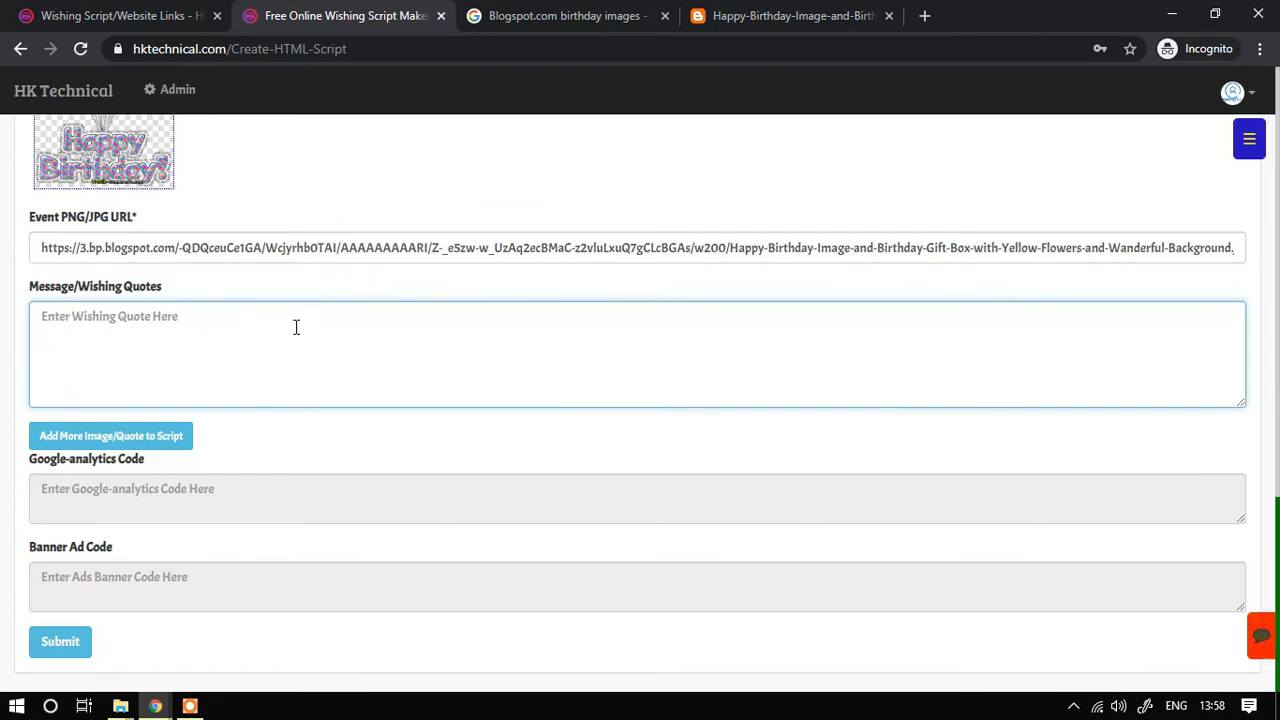
pyautogui.write('Wish')
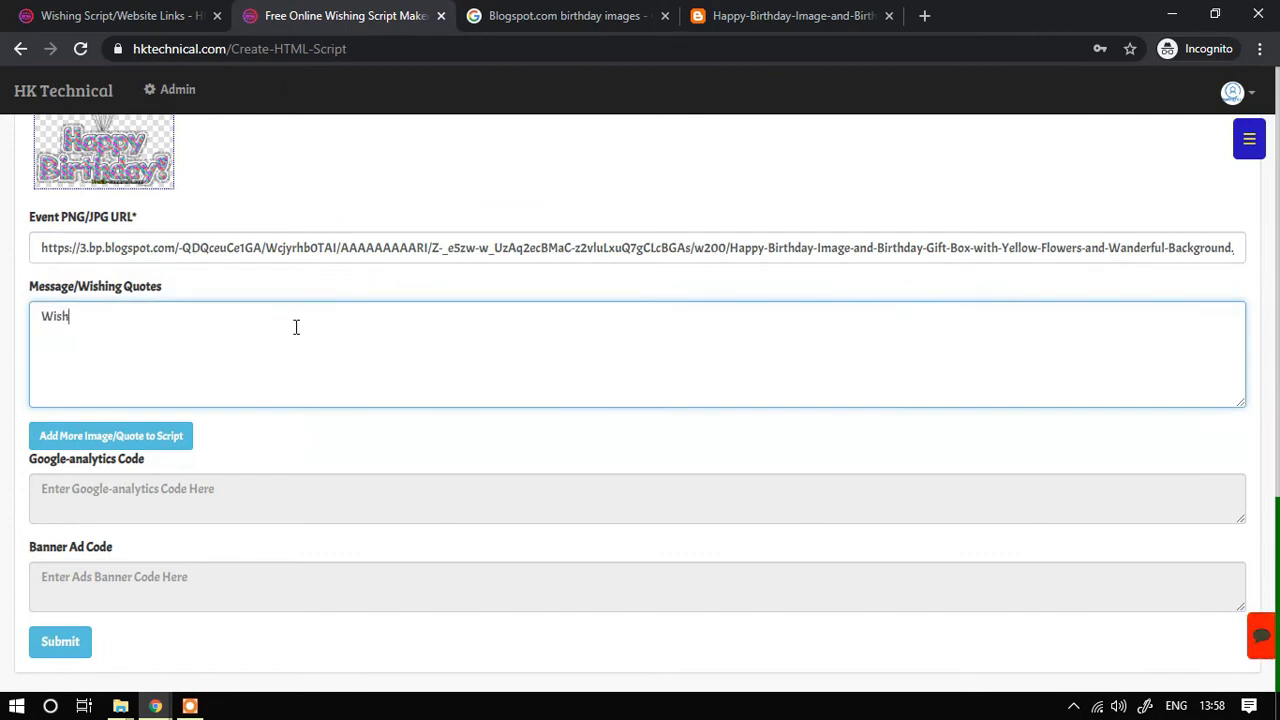
pyautogui.write('ing')
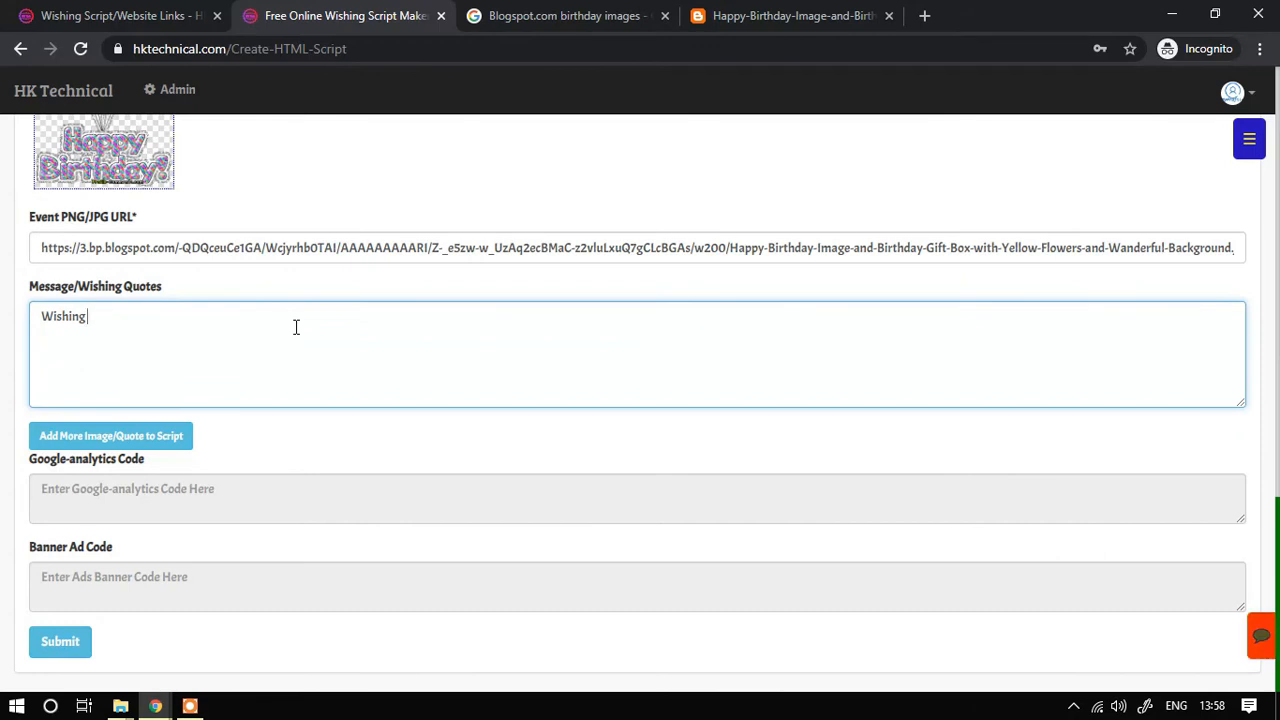
pyautogui.write('you a very very Happy')
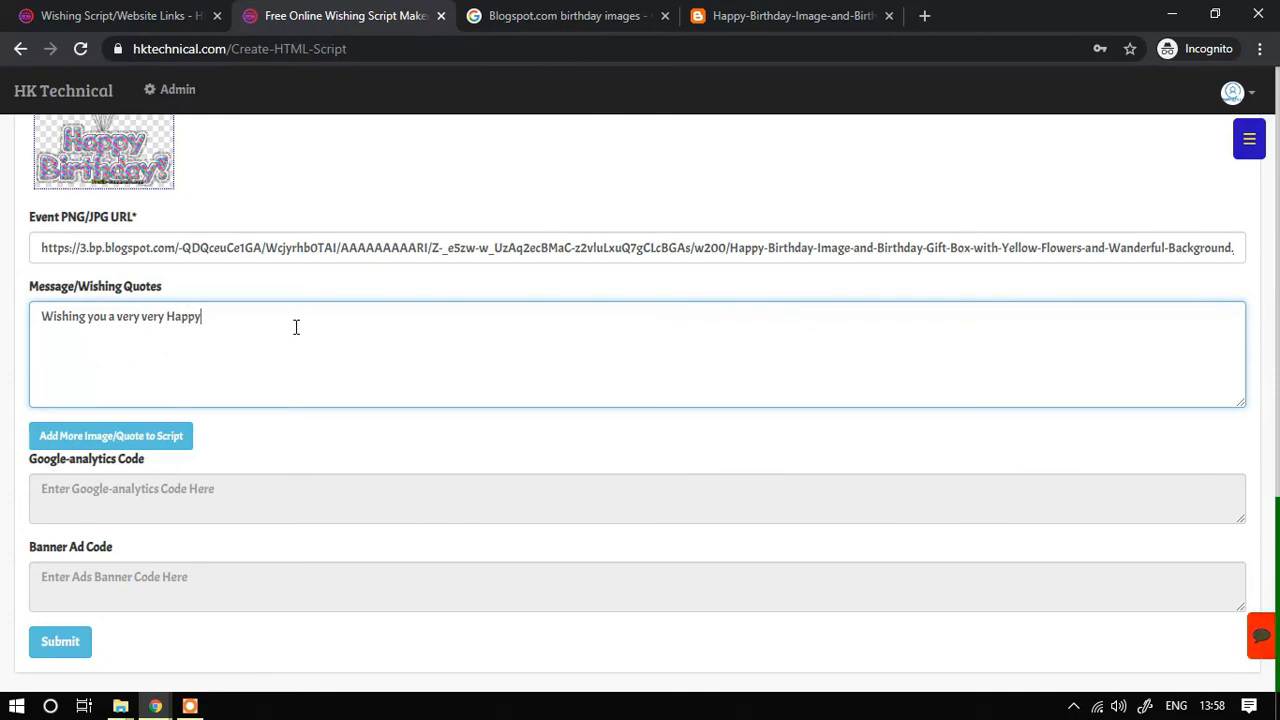
pyautogui.write('Birth')
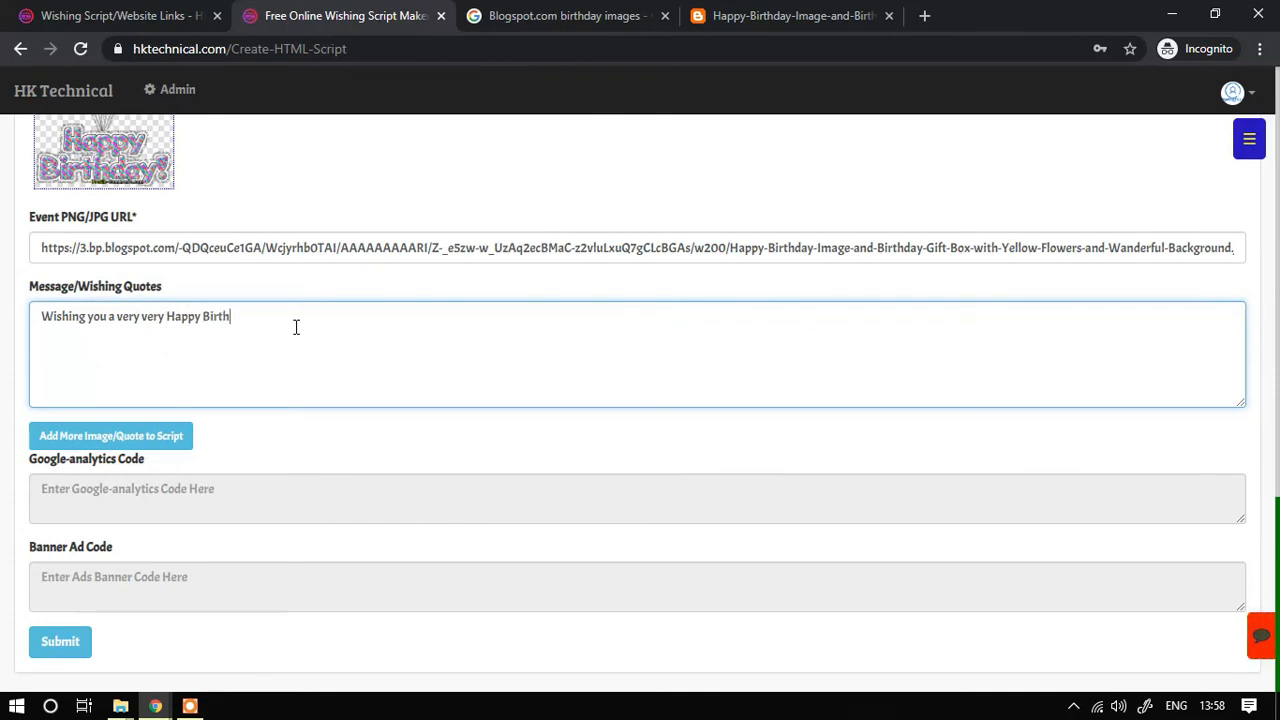
pyautogui.write('day.')
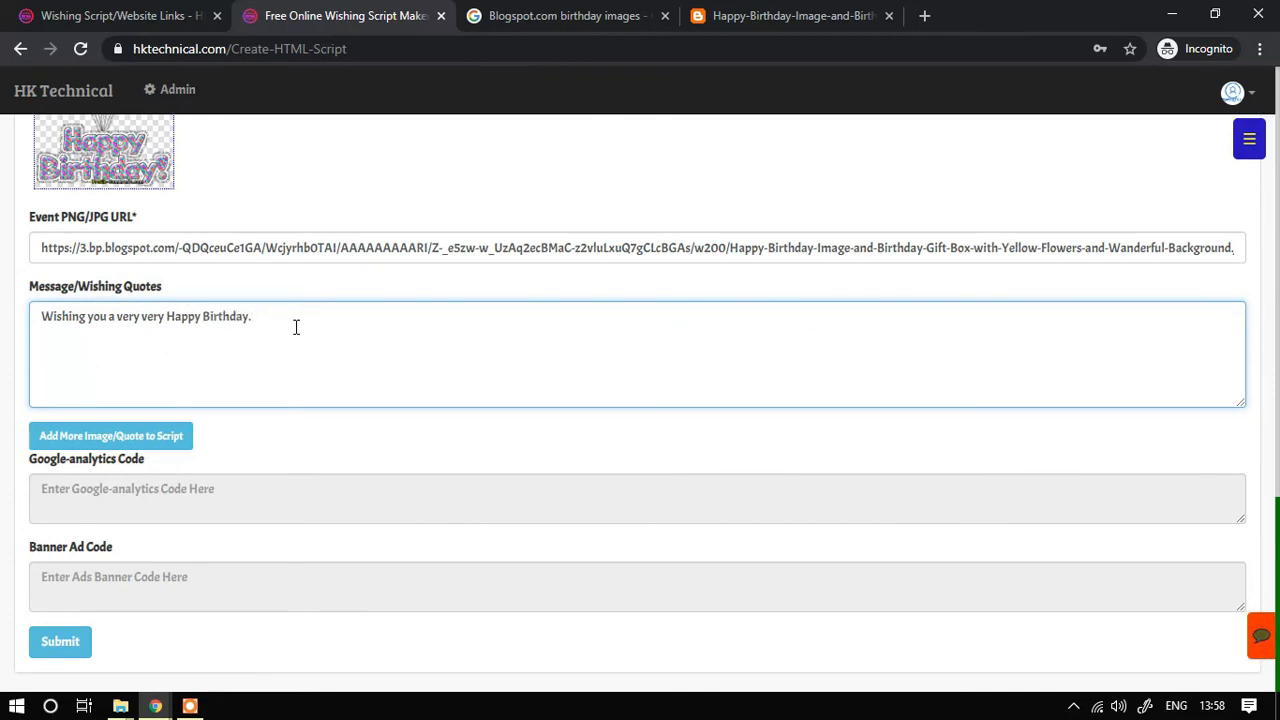
pyautogui.write('!')
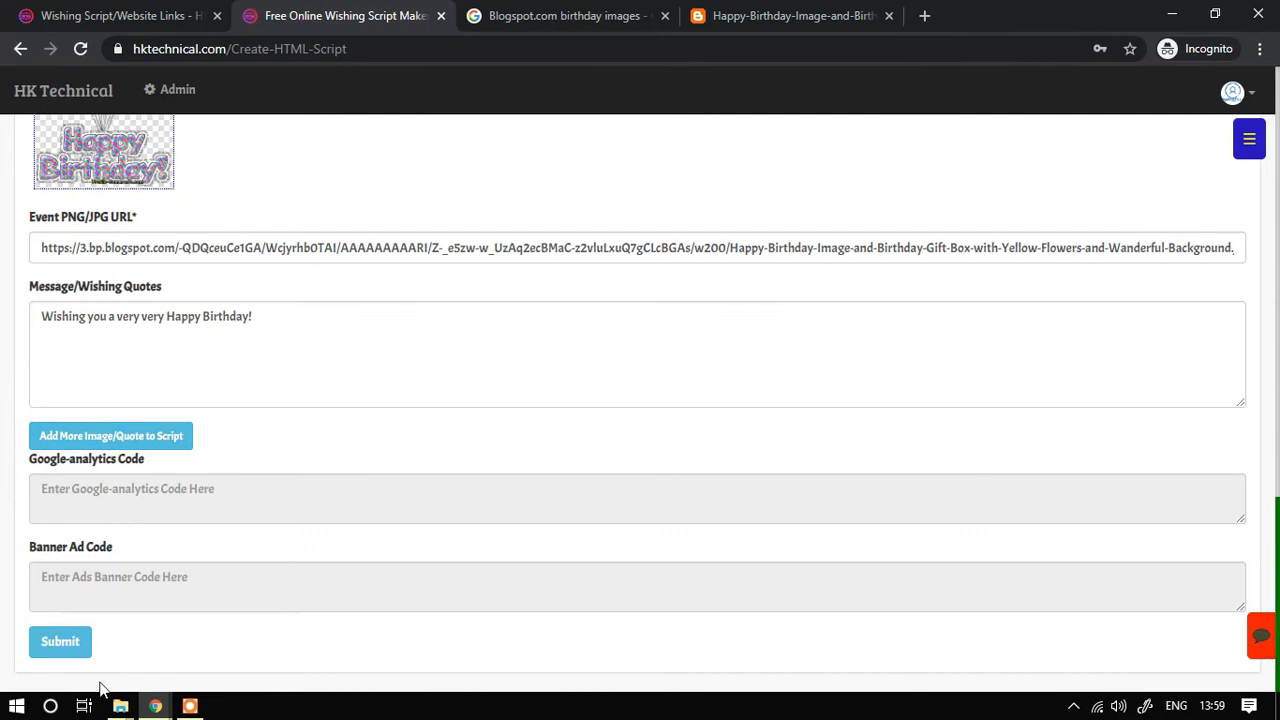
# - Submit the form, save it to the profile with a link, and open the birthday page
pyautogui.click(60, 640)
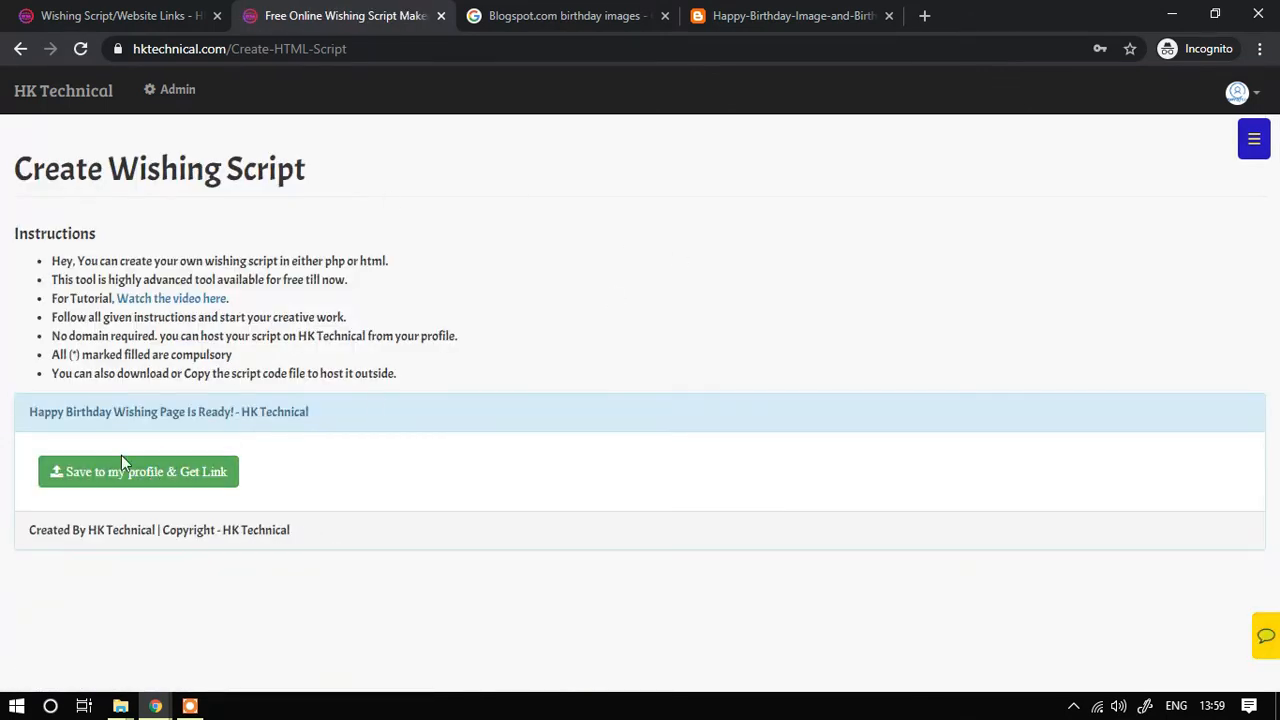
pyautogui.click(138, 472)
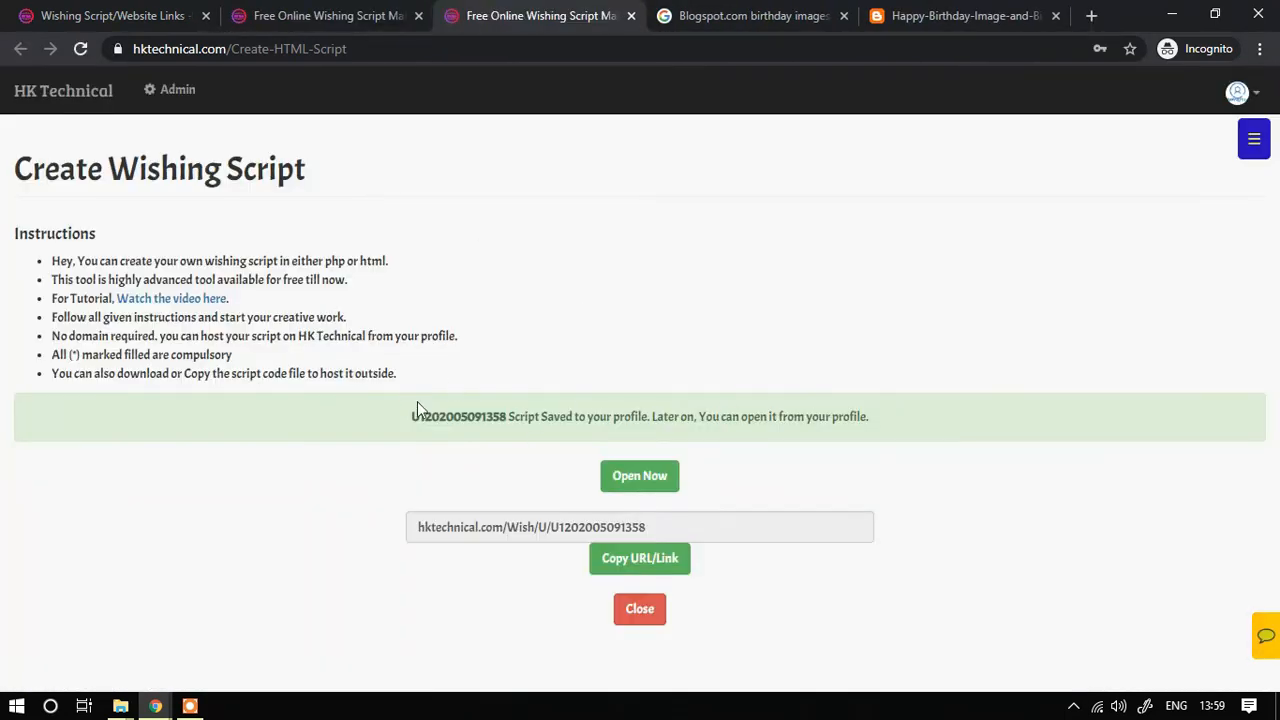
pyautogui.moveTo(640, 476)
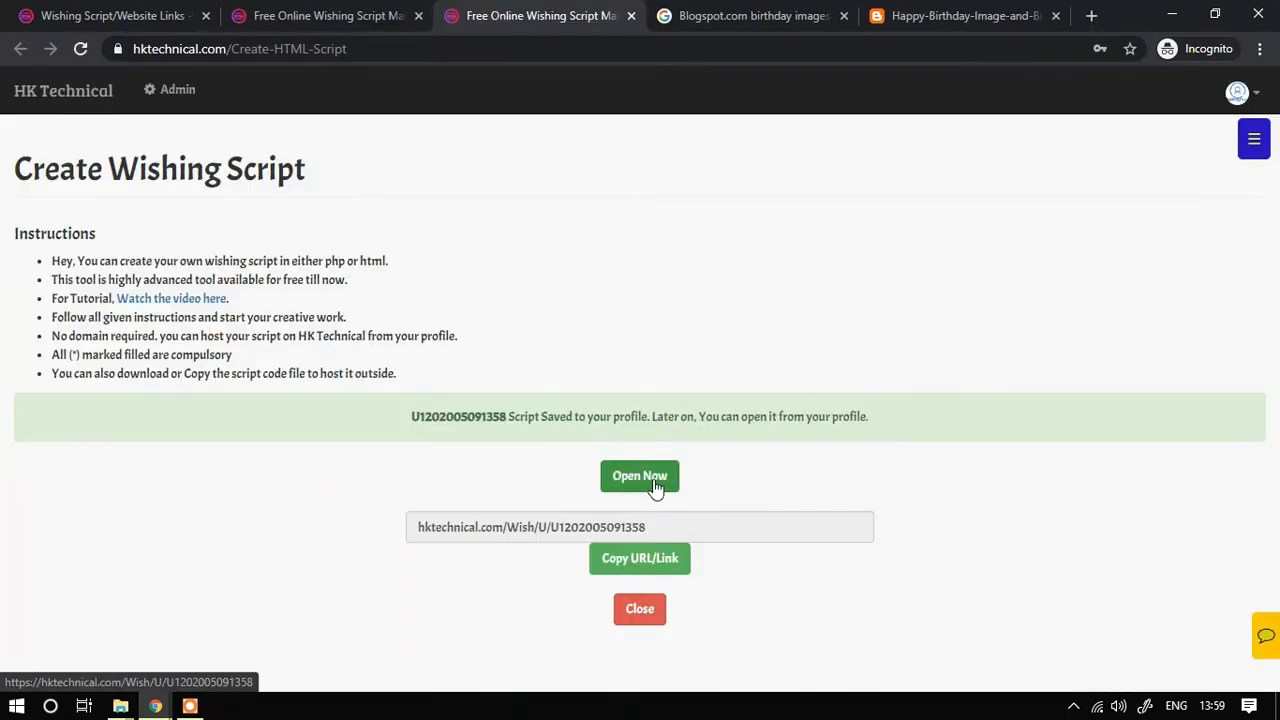
pyautogui.moveTo(658, 512)
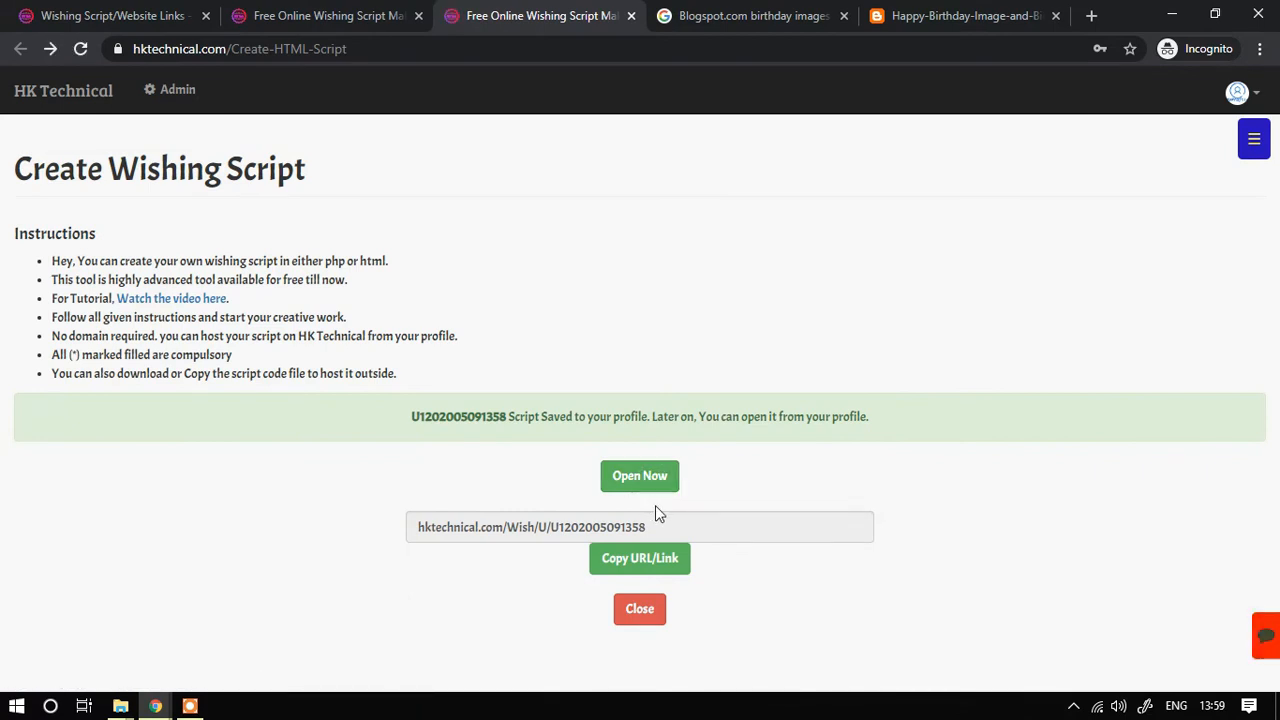
pyautogui.moveTo(744, 456)
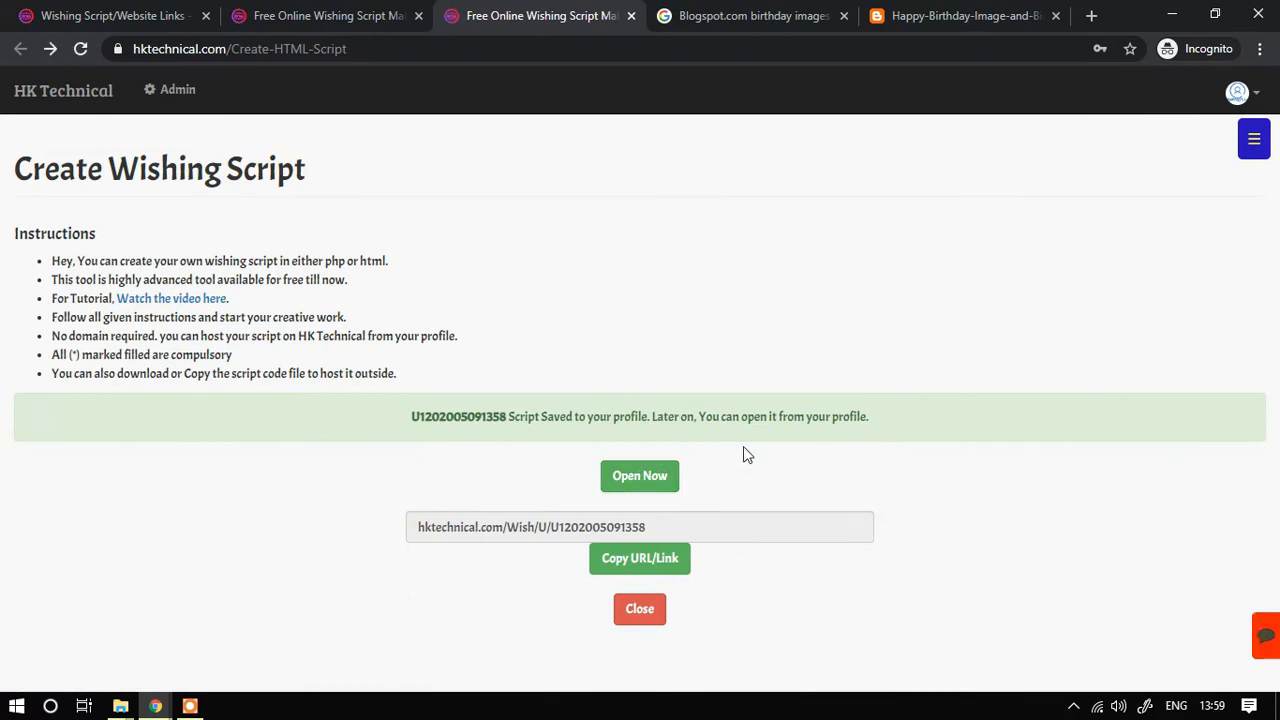
pyautogui.click(640, 476)
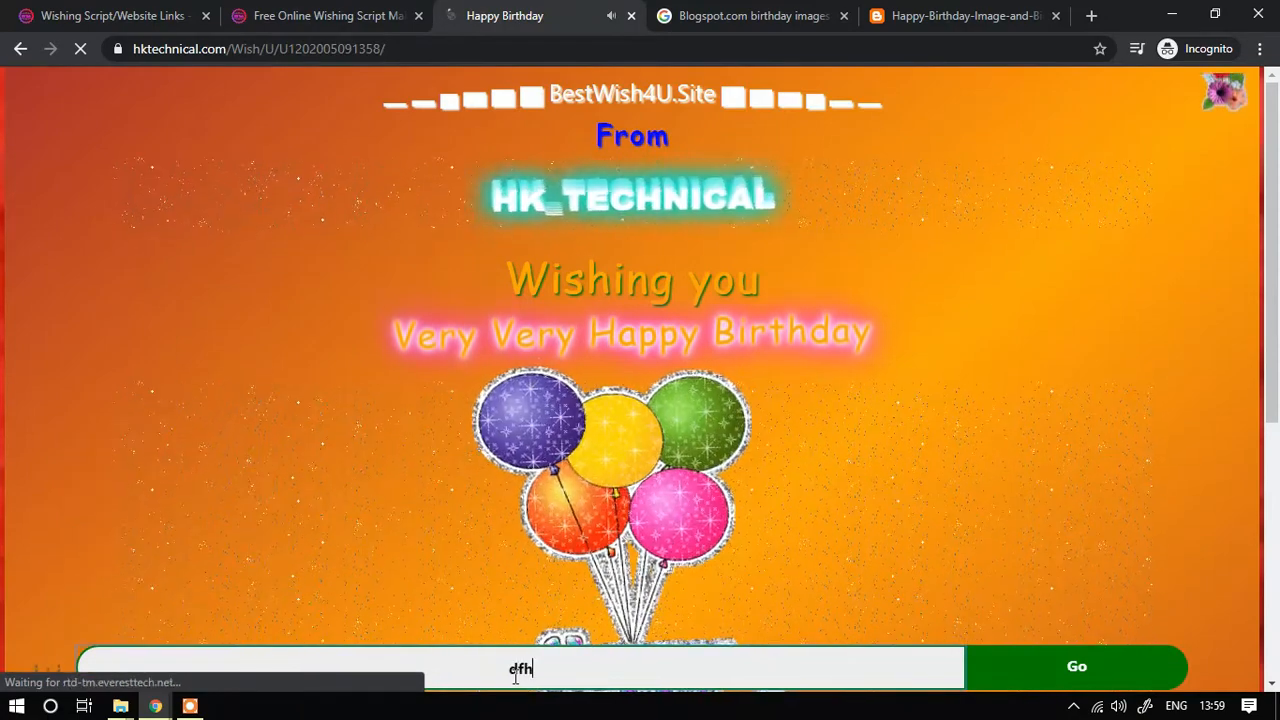